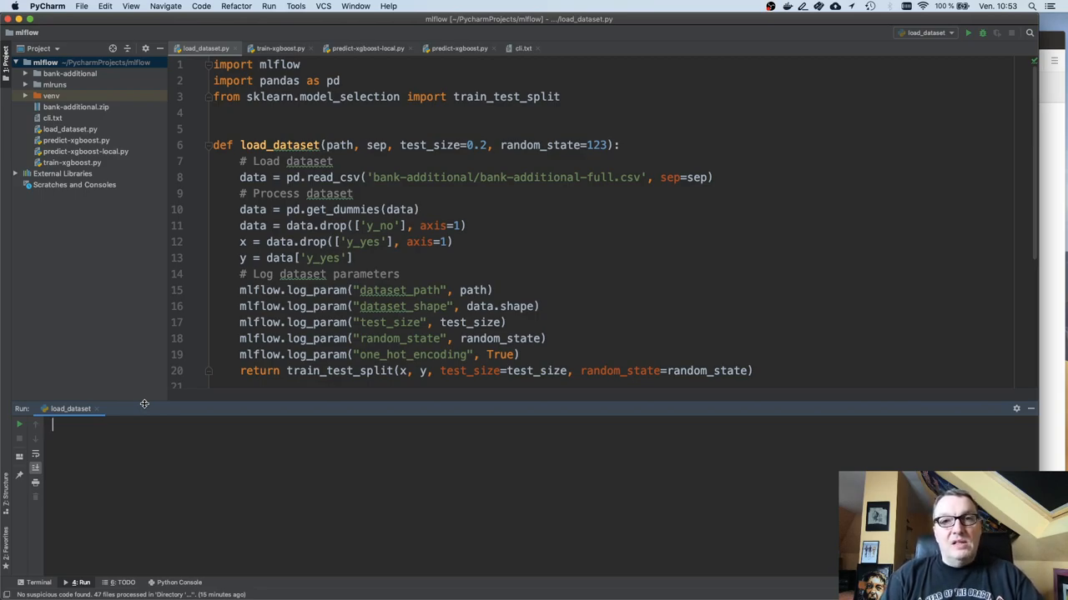
{"action": "mouse_move", "coordinate": [165, 217]}
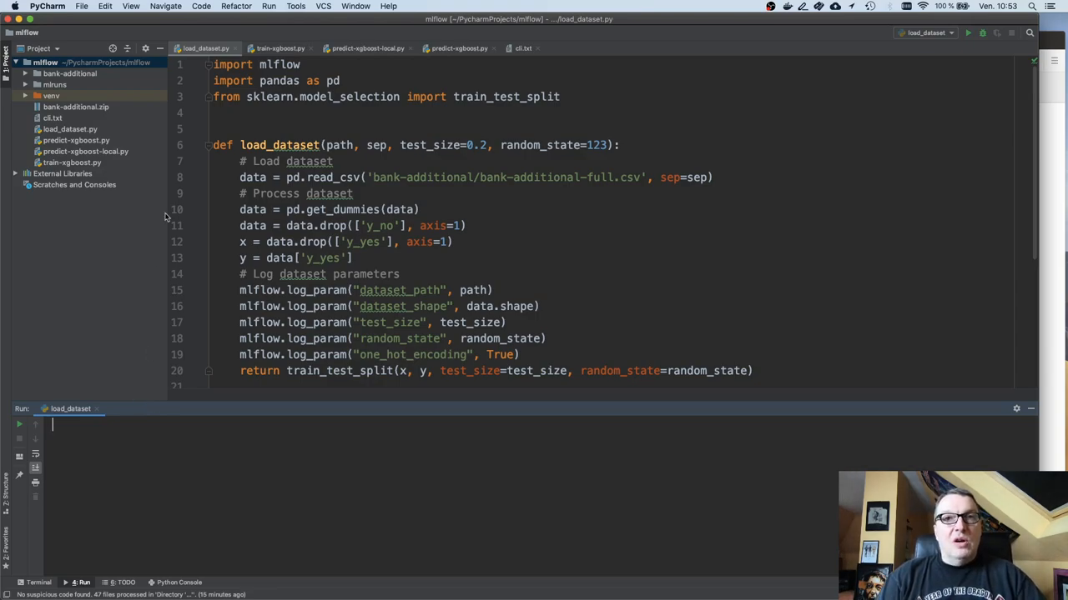
- Review the split's test_size and log_param calls, then switch to train-xgboost.py
{"action": "scroll", "scroll_direction": "down", "scroll_amount": 3}
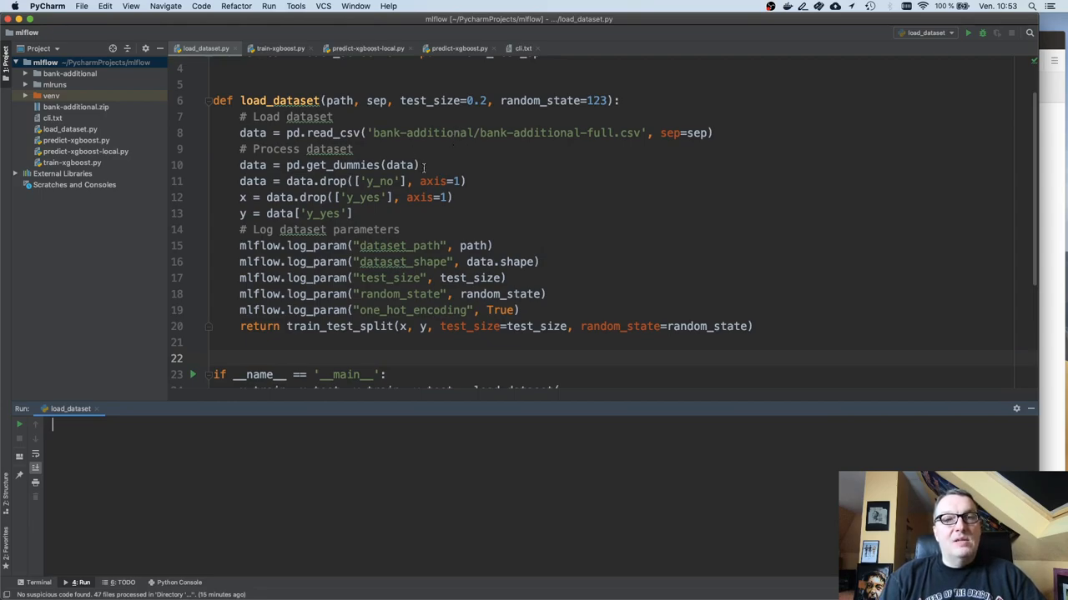
{"action": "mouse_move", "coordinate": [486, 180]}
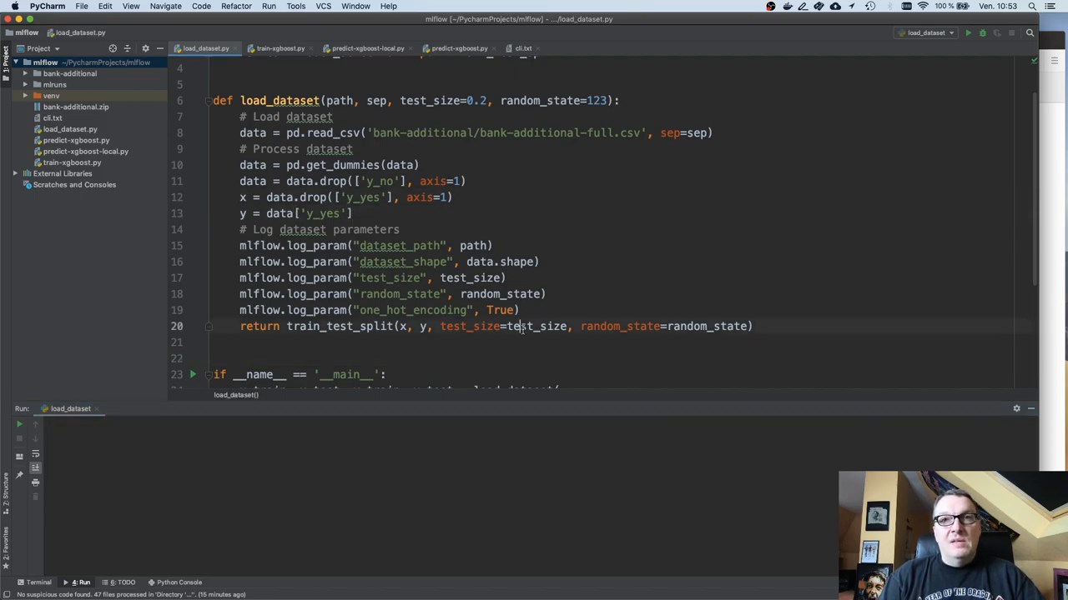
{"action": "double_click", "coordinate": [536, 326]}
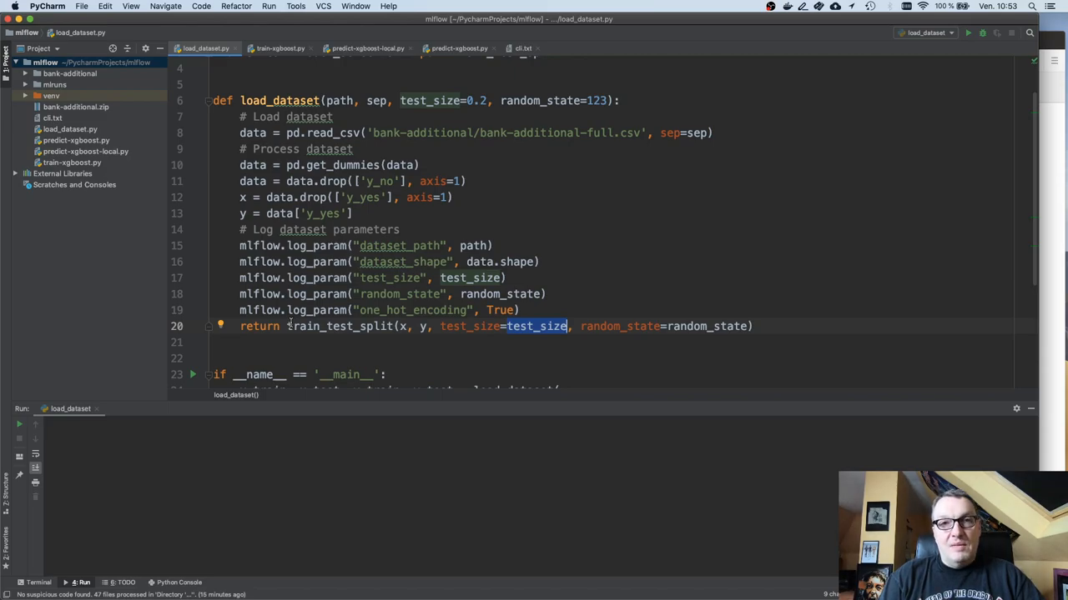
{"action": "left_click_drag", "start_coordinate": [240, 245], "coordinate": [521, 310]}
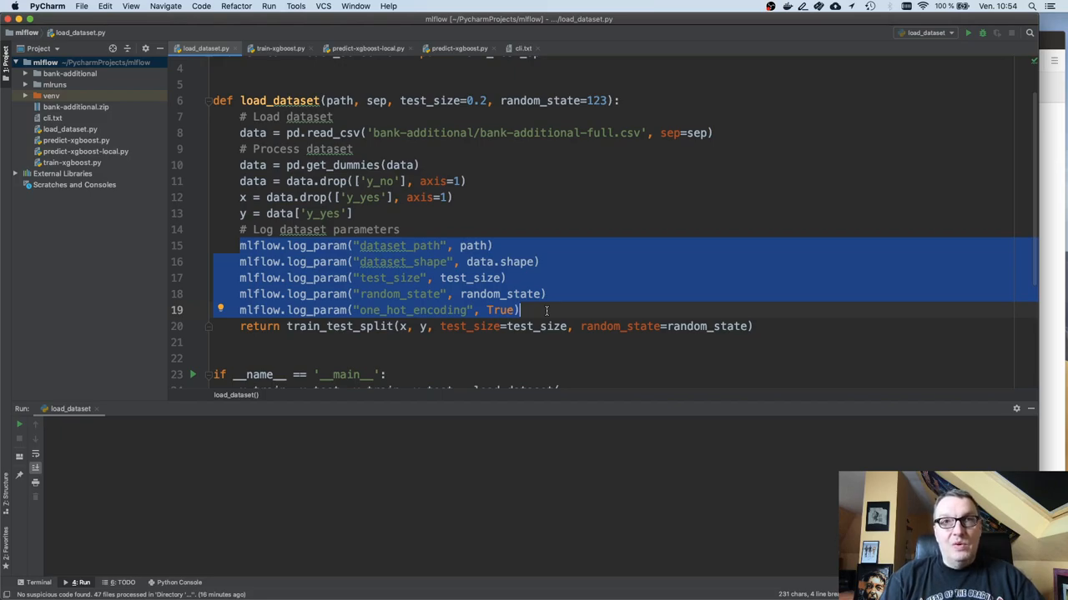
{"action": "left_click", "coordinate": [440, 245]}
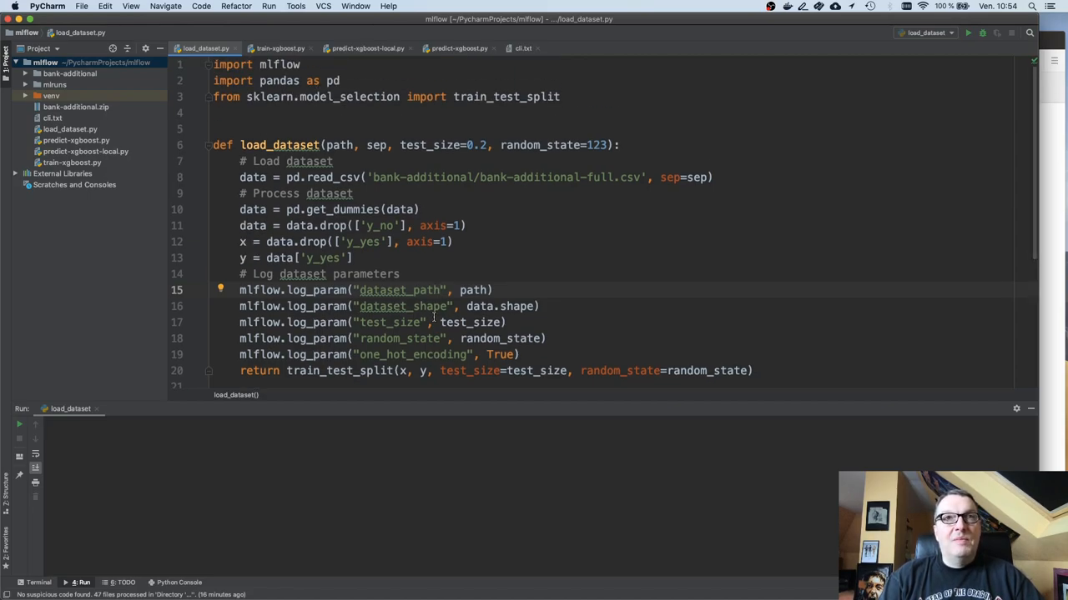
{"action": "left_click", "coordinate": [280, 48]}
{"action": "type", "text": "mlflow ui"}
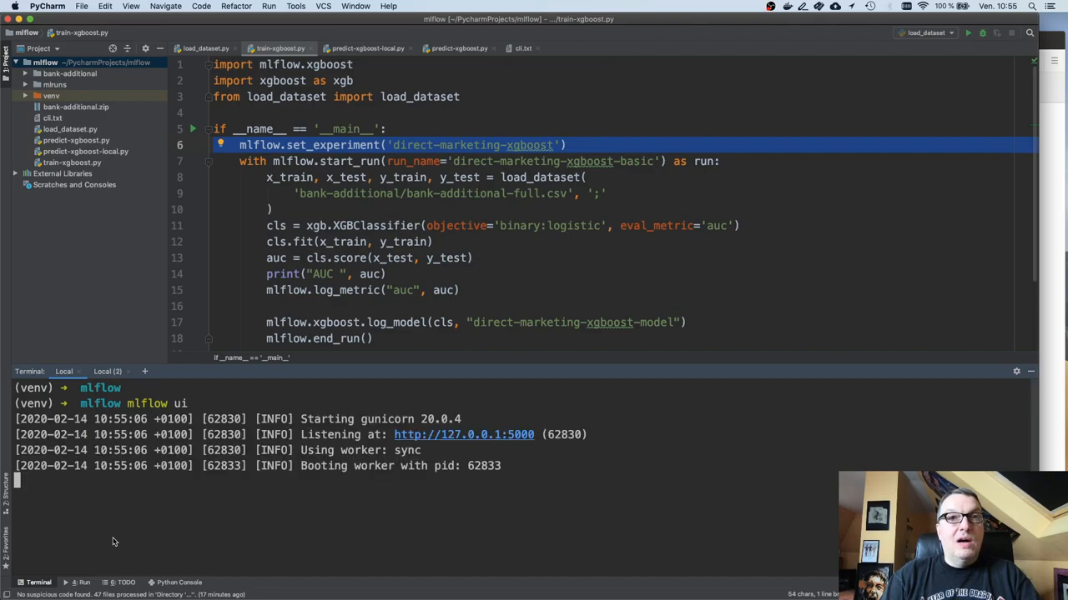
{"action": "mouse_move", "coordinate": [347, 510]}
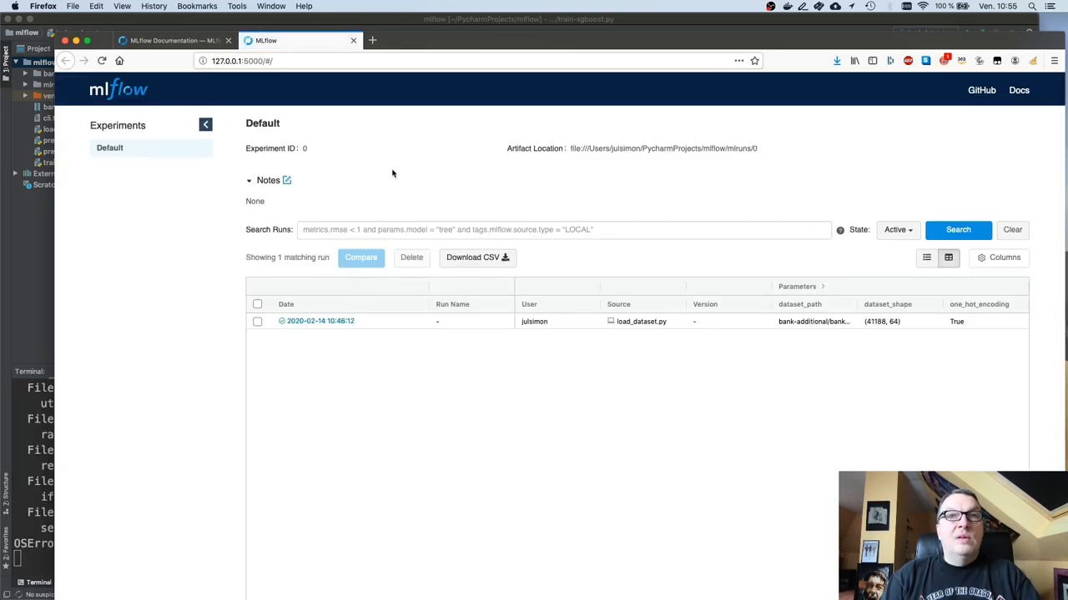
{"action": "mouse_move", "coordinate": [392, 167]}
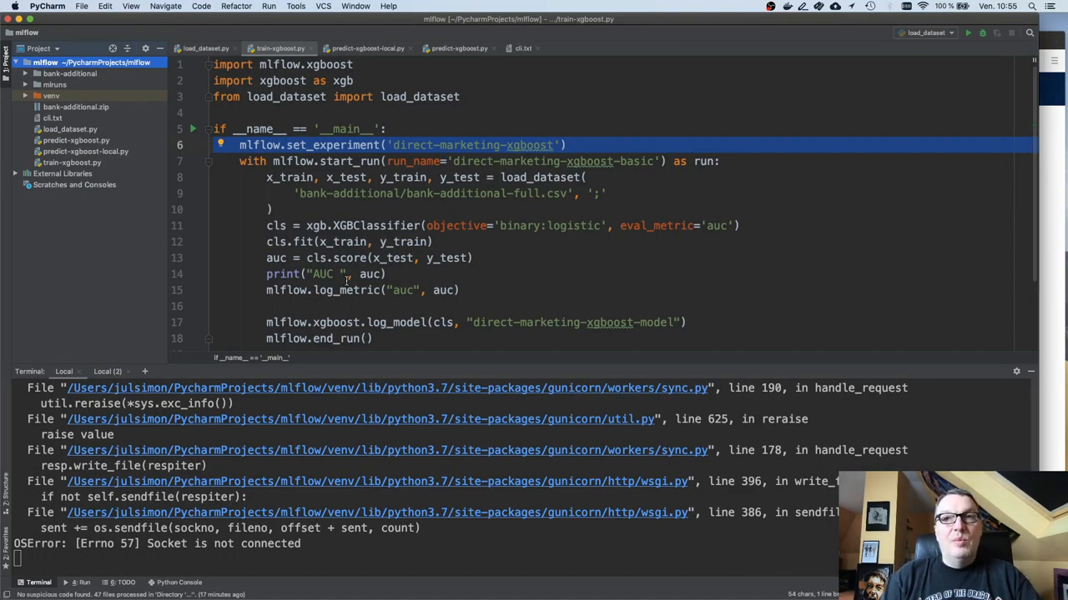
{"action": "mouse_move", "coordinate": [384, 302]}
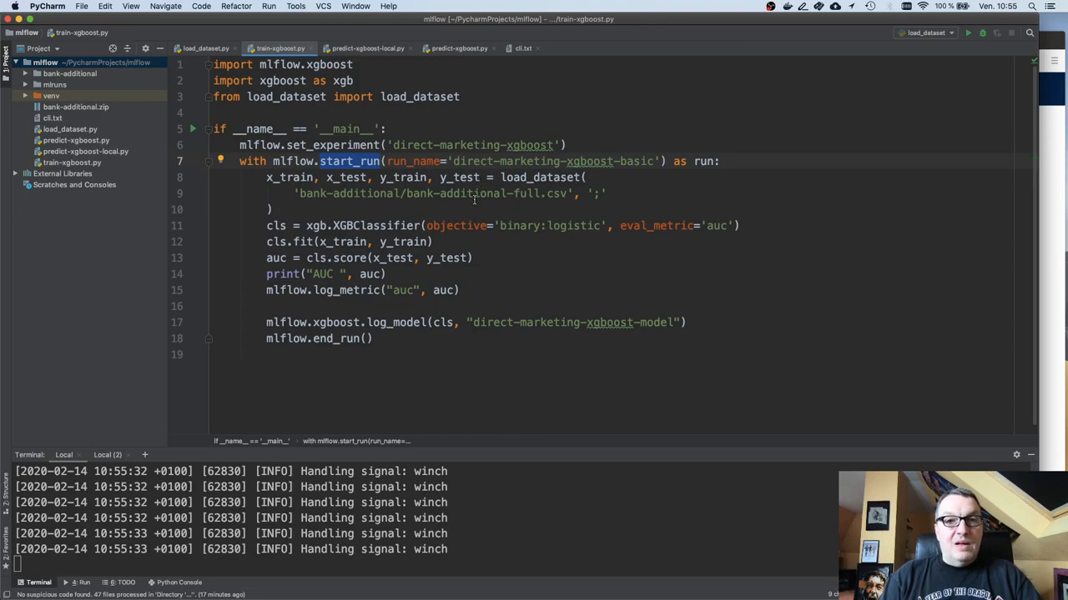
{"action": "mouse_move", "coordinate": [476, 201]}
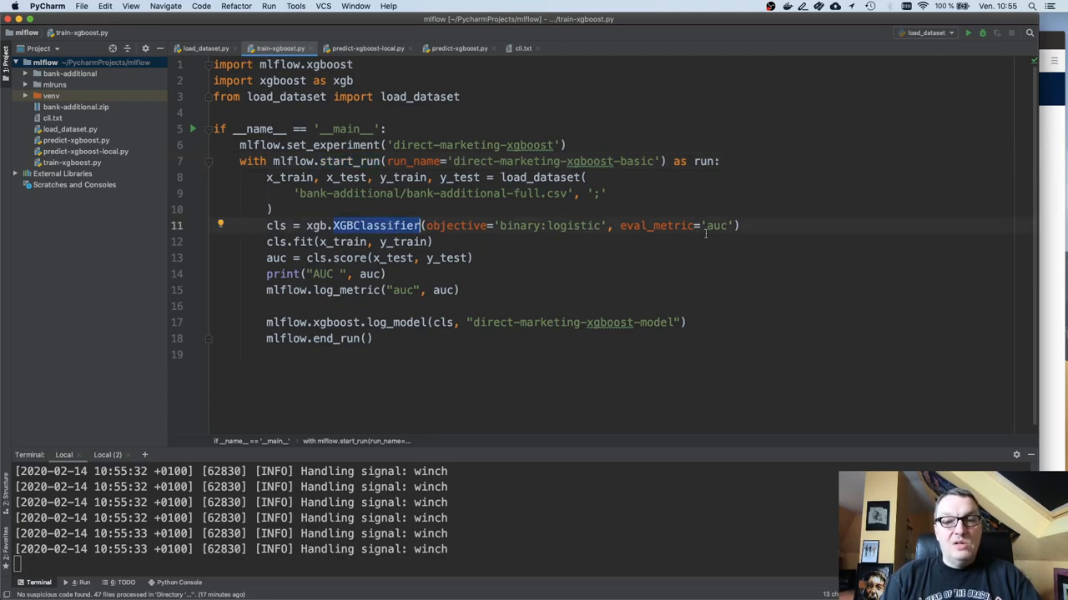
{"action": "mouse_move", "coordinate": [611, 240]}
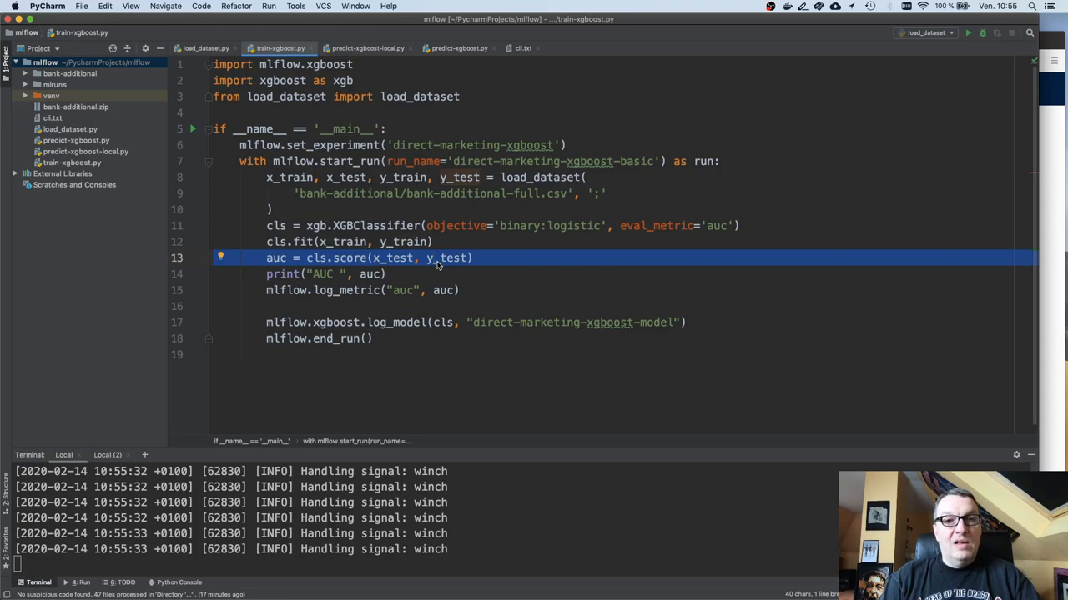
{"action": "left_click", "coordinate": [421, 274]}
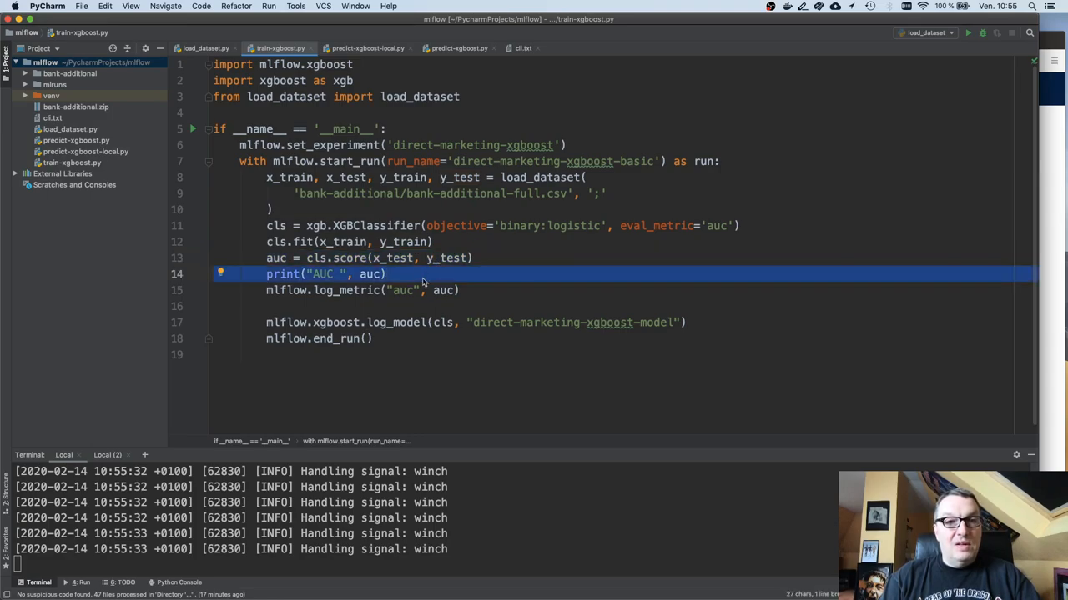
{"action": "left_click", "coordinate": [425, 289]}
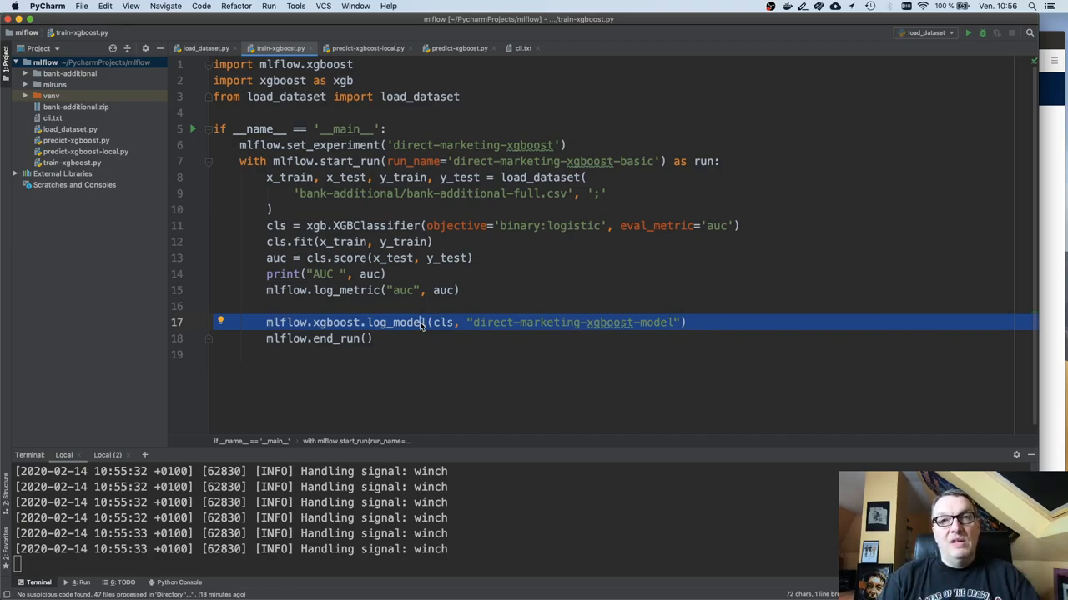
{"action": "mouse_move", "coordinate": [417, 347]}
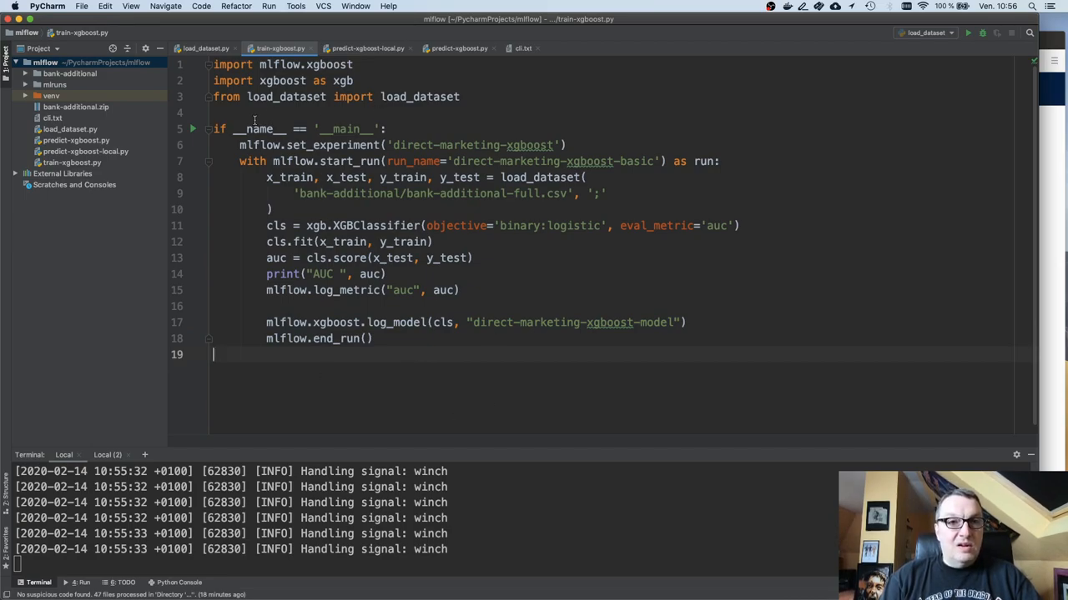
- Run 'train-xgboost' from the __main__ gutter arrow, logging AUC 0.917 to direct-marketing-xgboost
{"action": "left_click", "coordinate": [192, 129]}
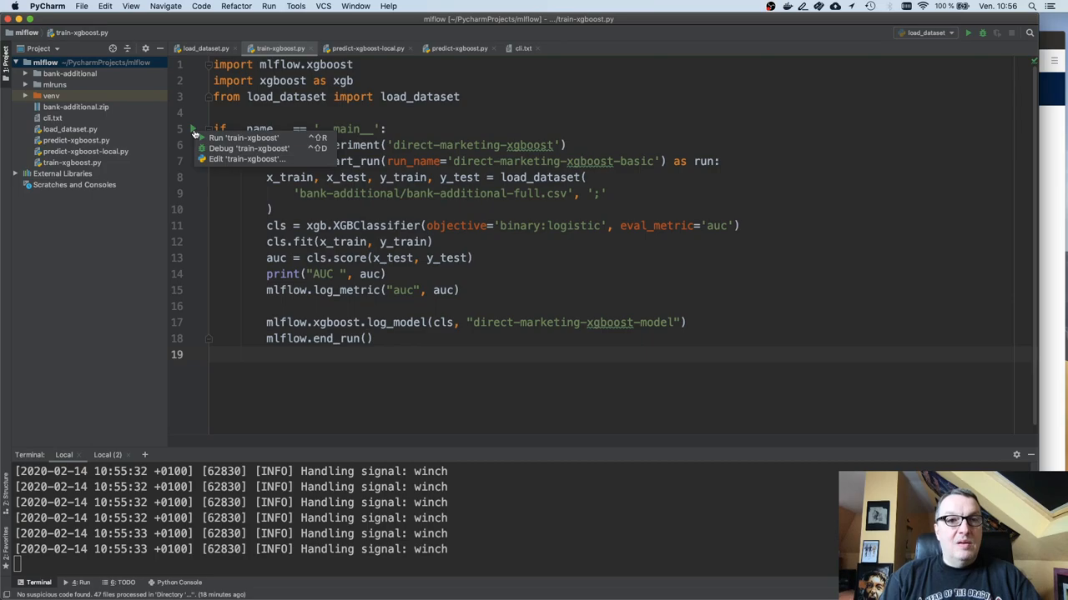
{"action": "left_click", "coordinate": [243, 137]}
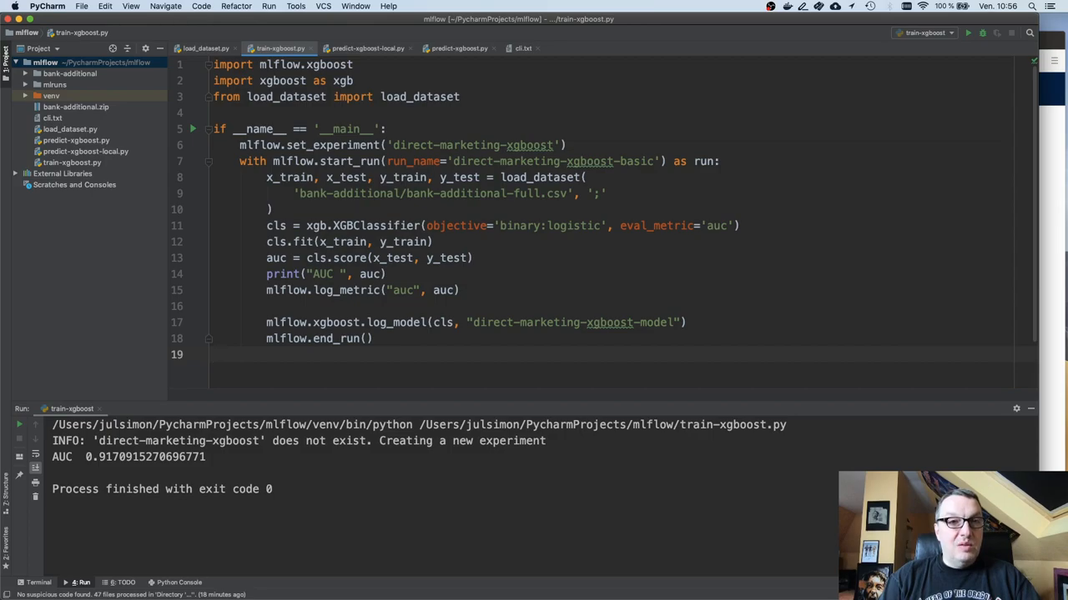
{"action": "mouse_move", "coordinate": [1037, 142]}
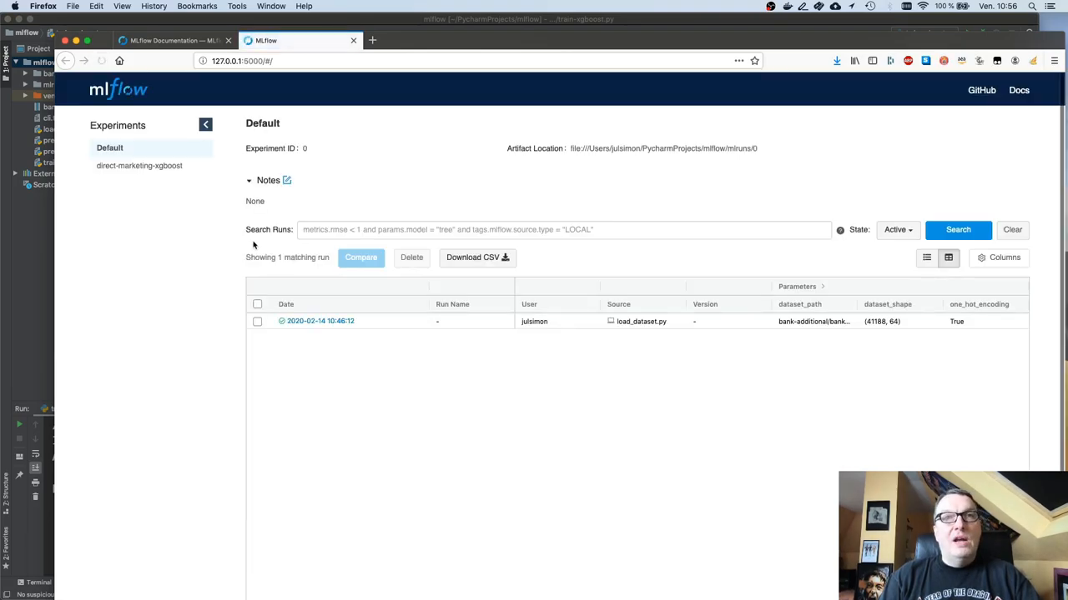
- Inspect the new run's details and auc metric chart, then return to its runs table
{"action": "left_click", "coordinate": [139, 165]}
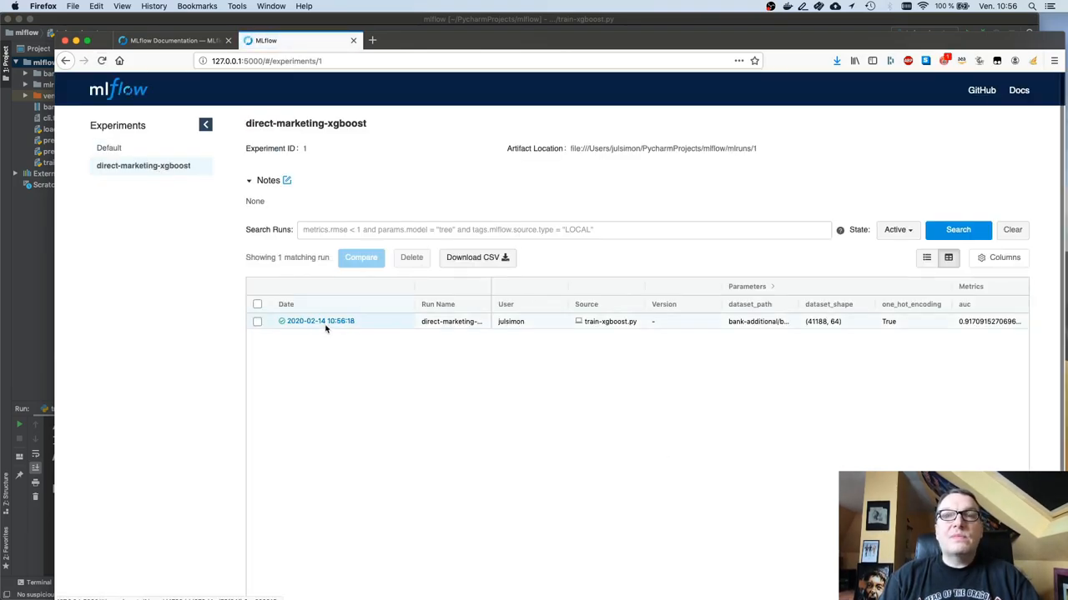
{"action": "left_click", "coordinate": [320, 321]}
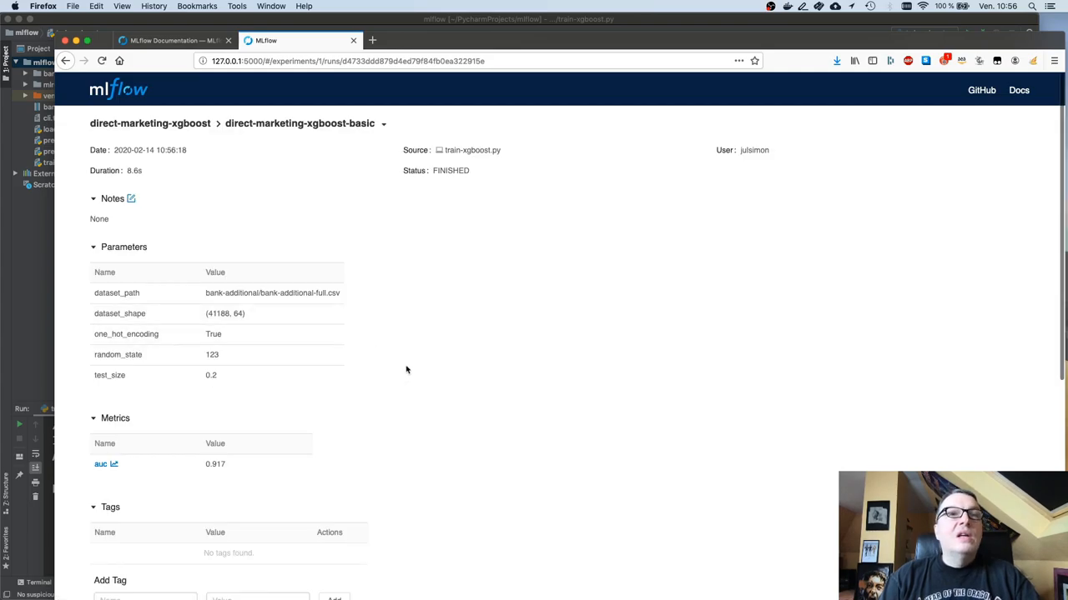
{"action": "scroll", "scroll_direction": "down", "scroll_amount": 3}
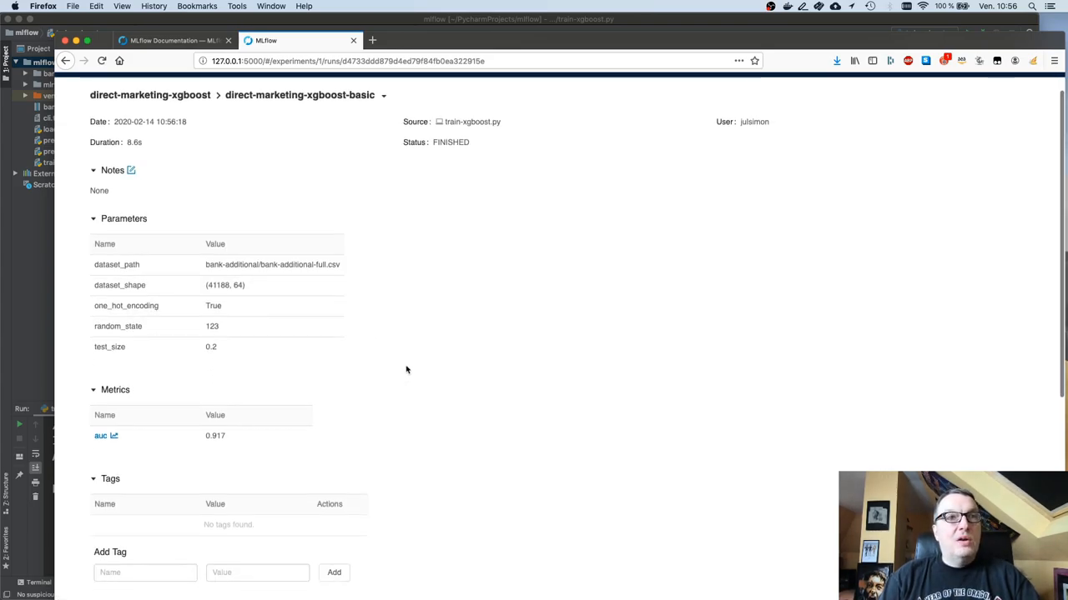
{"action": "mouse_move", "coordinate": [88, 293]}
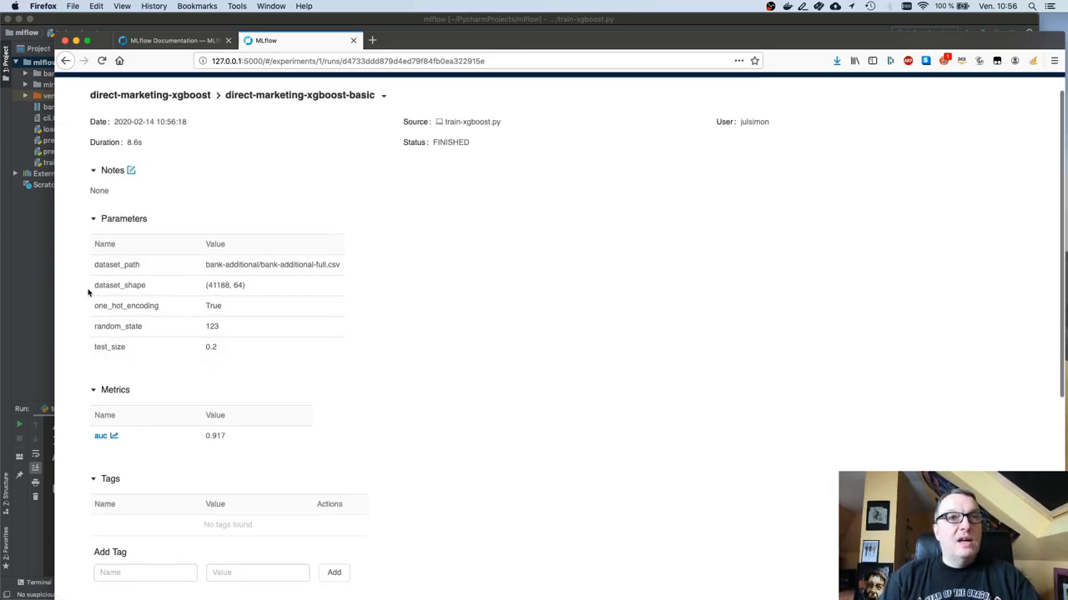
{"action": "mouse_move", "coordinate": [253, 368]}
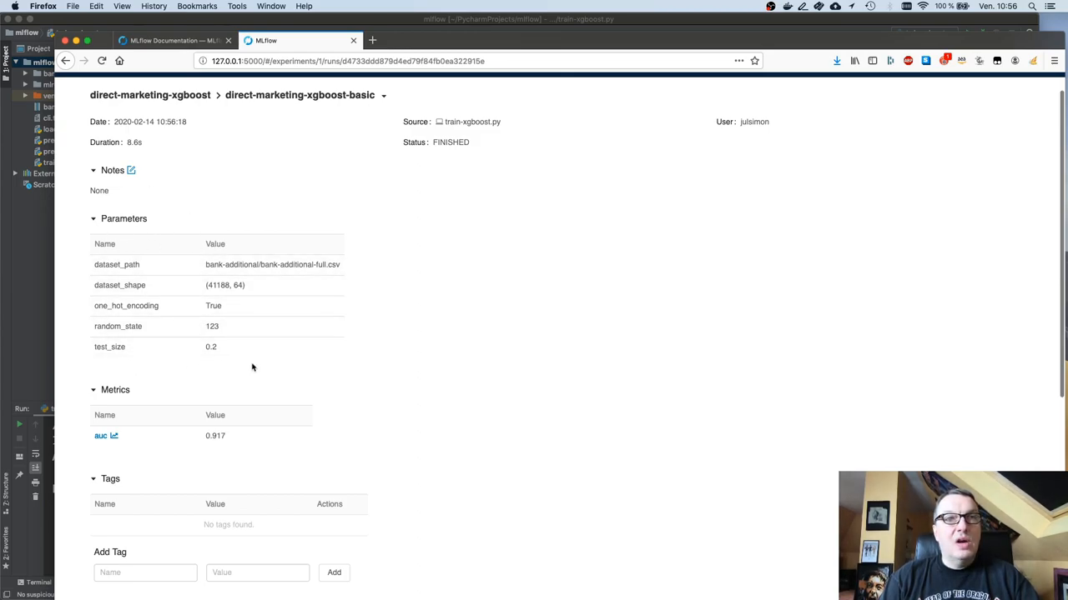
{"action": "scroll", "scroll_direction": "down", "scroll_amount": 3}
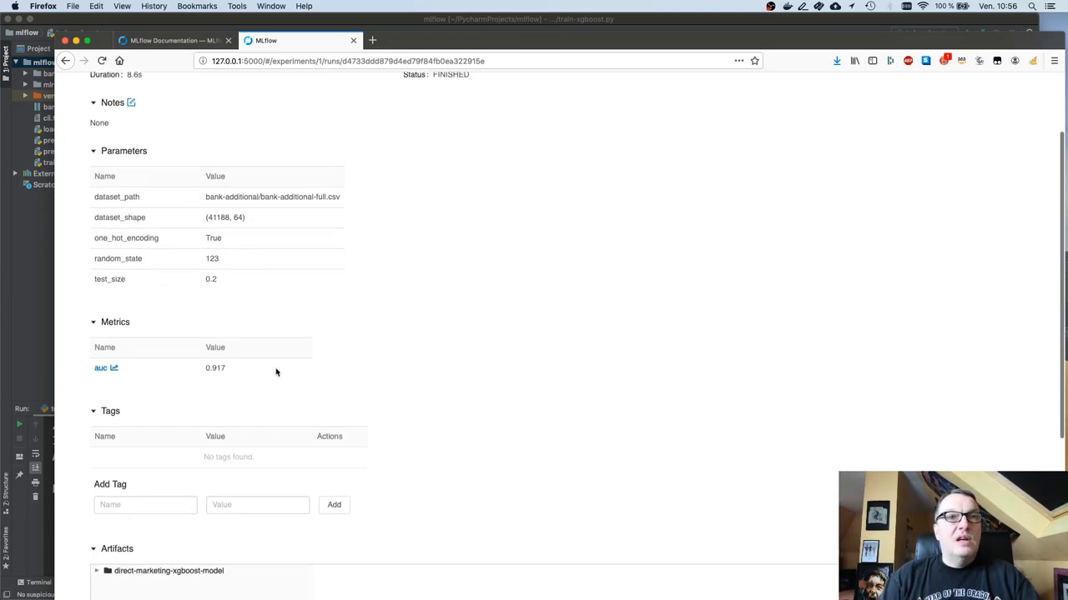
{"action": "scroll", "scroll_direction": "down", "scroll_amount": 3}
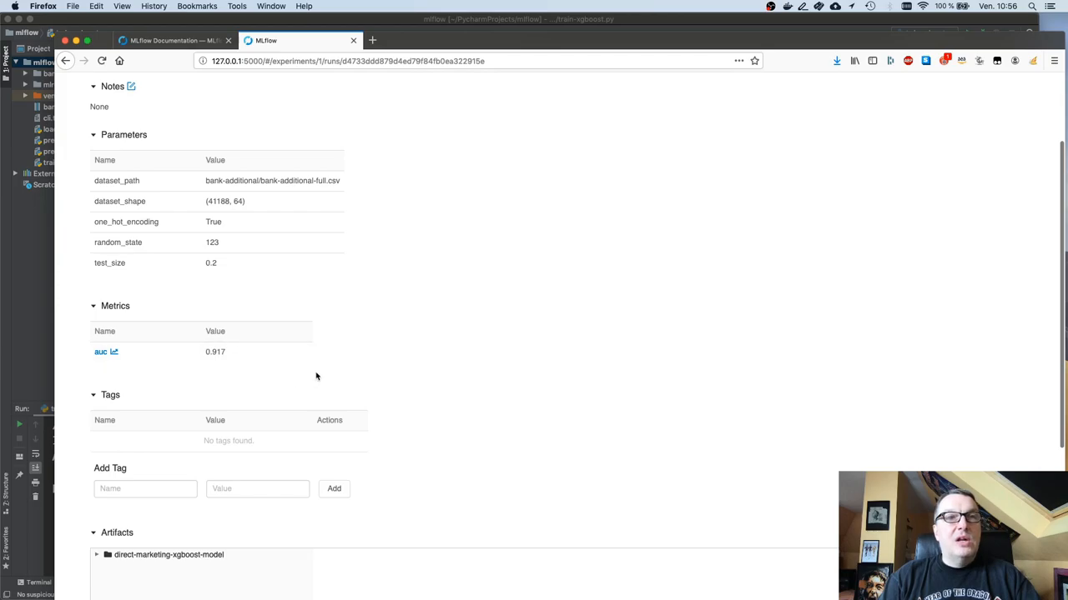
{"action": "left_click", "coordinate": [100, 351]}
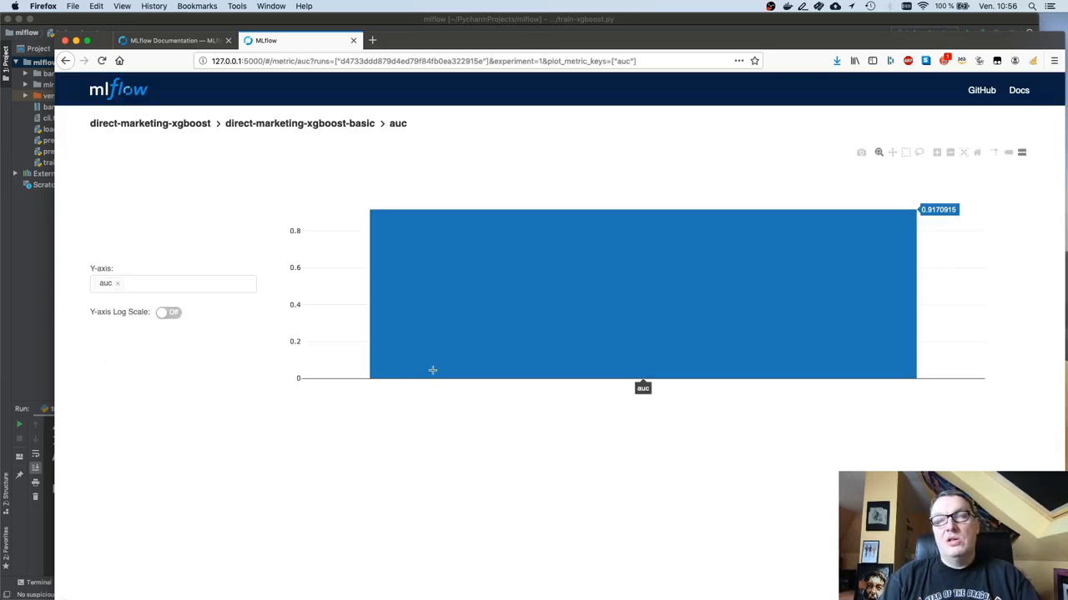
{"action": "mouse_move", "coordinate": [403, 362]}
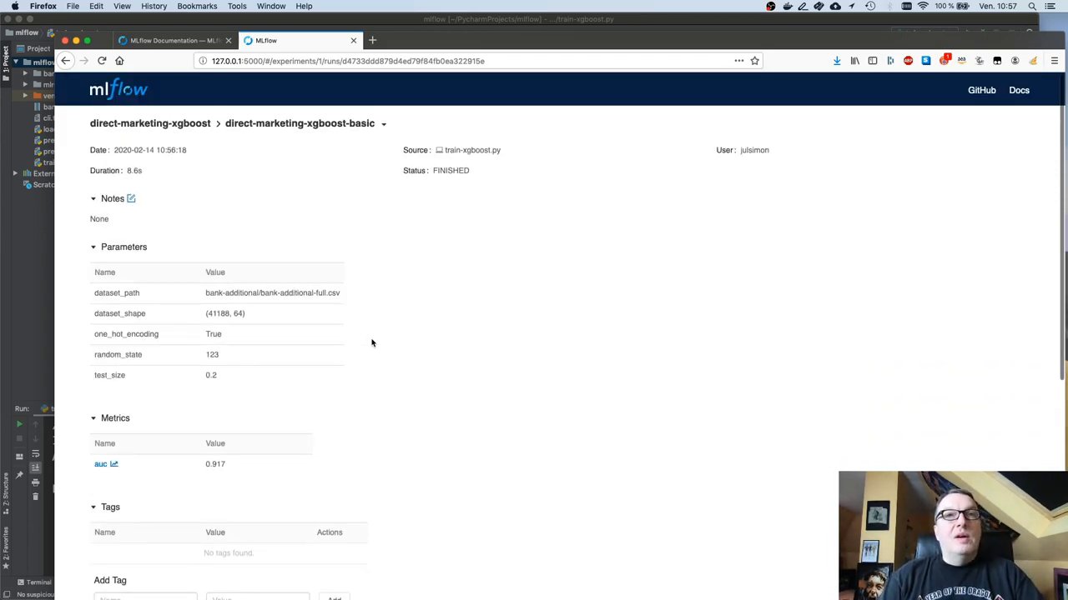
{"action": "left_click", "coordinate": [149, 123]}
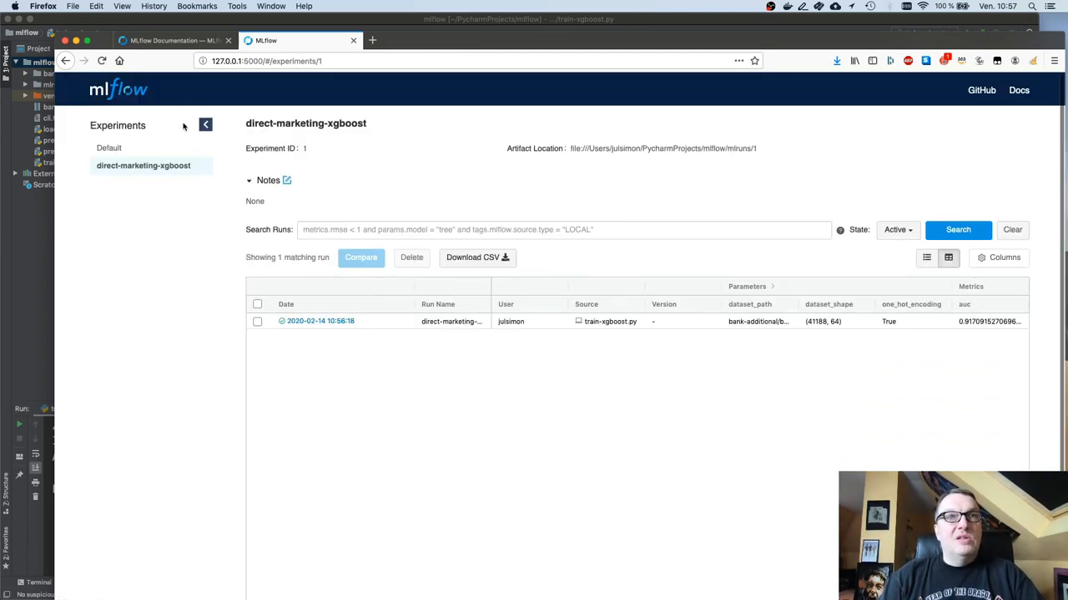
{"action": "mouse_move", "coordinate": [465, 475]}
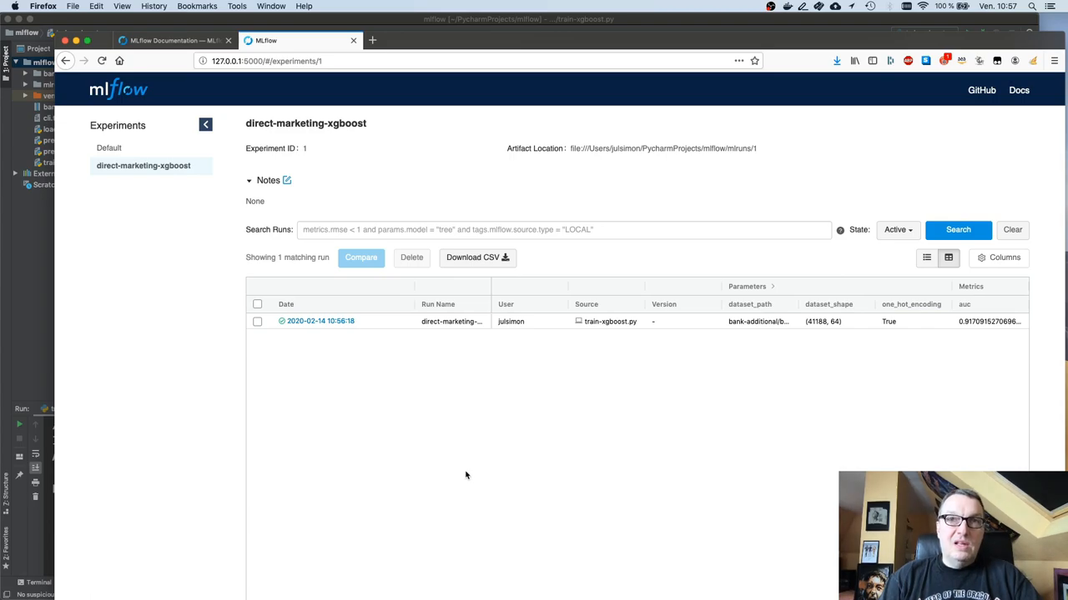
{"action": "mouse_move", "coordinate": [684, 352]}
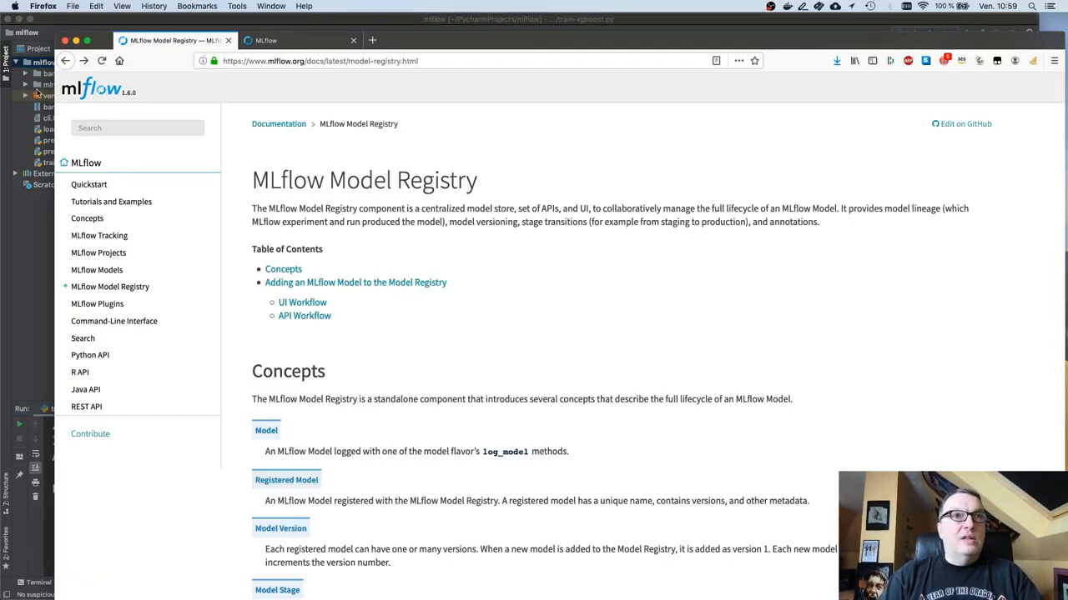
- Search the docs for 'sage', read the mlflow.sagemaker deploy reference, then search again
{"action": "type", "text": "sage"}
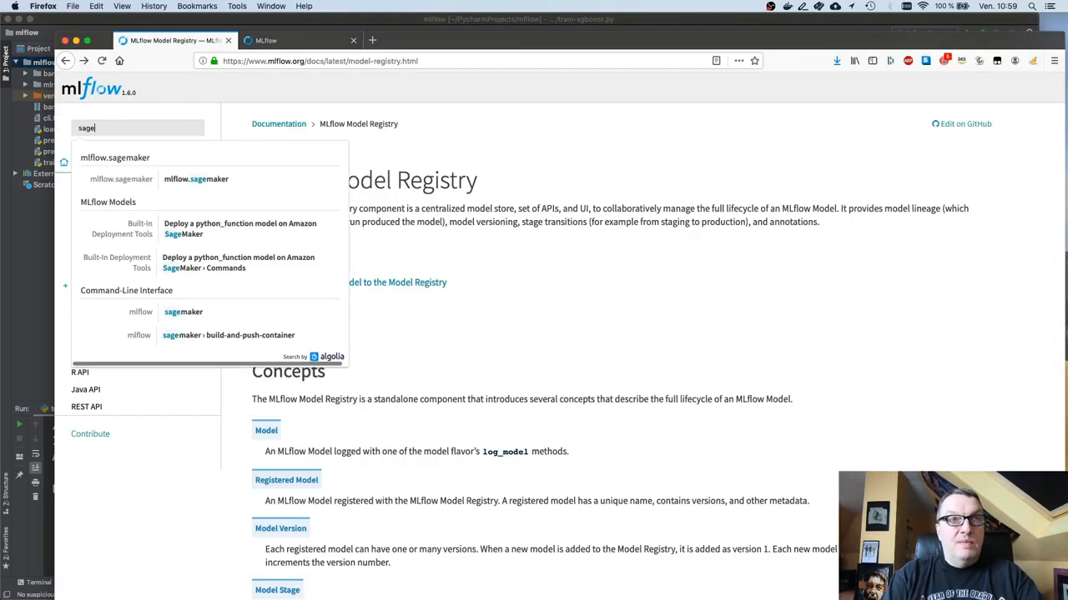
{"action": "left_click", "coordinate": [196, 178]}
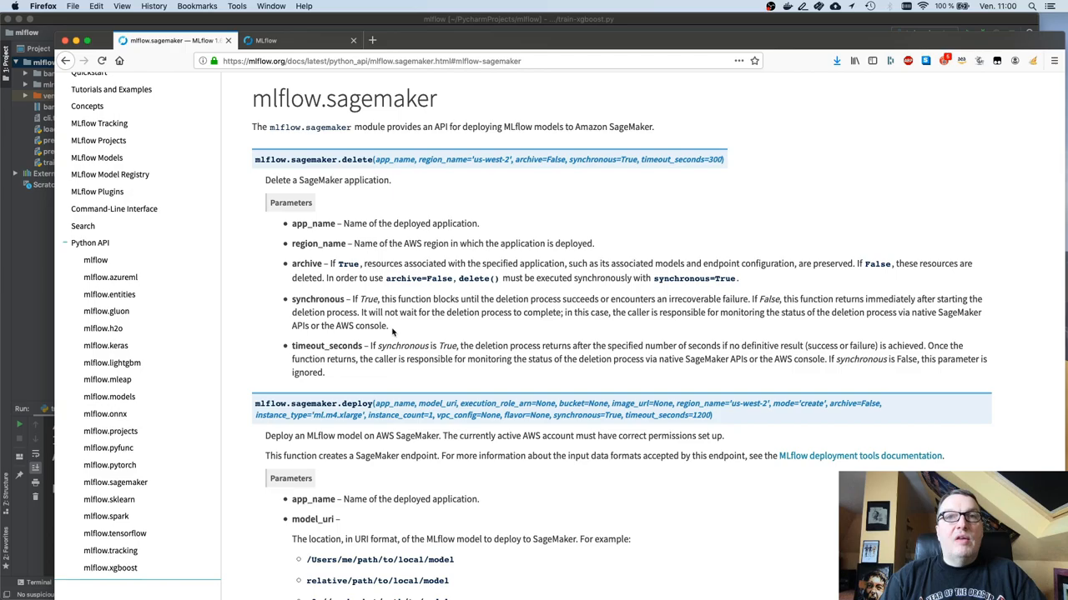
{"action": "scroll", "scroll_direction": "down", "scroll_amount": 3}
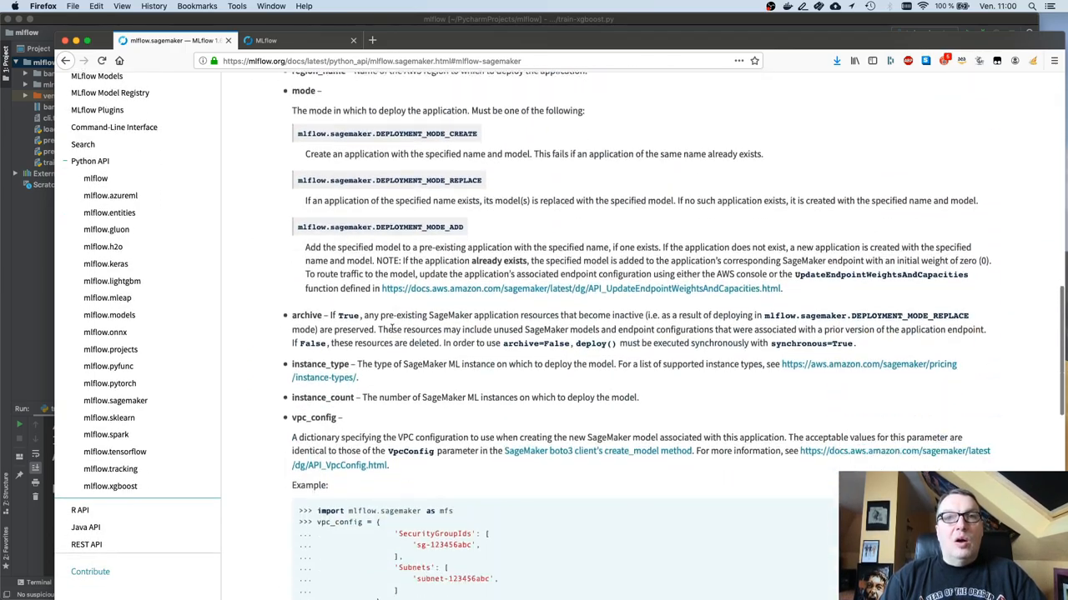
{"action": "scroll", "scroll_direction": "down", "scroll_amount": 3}
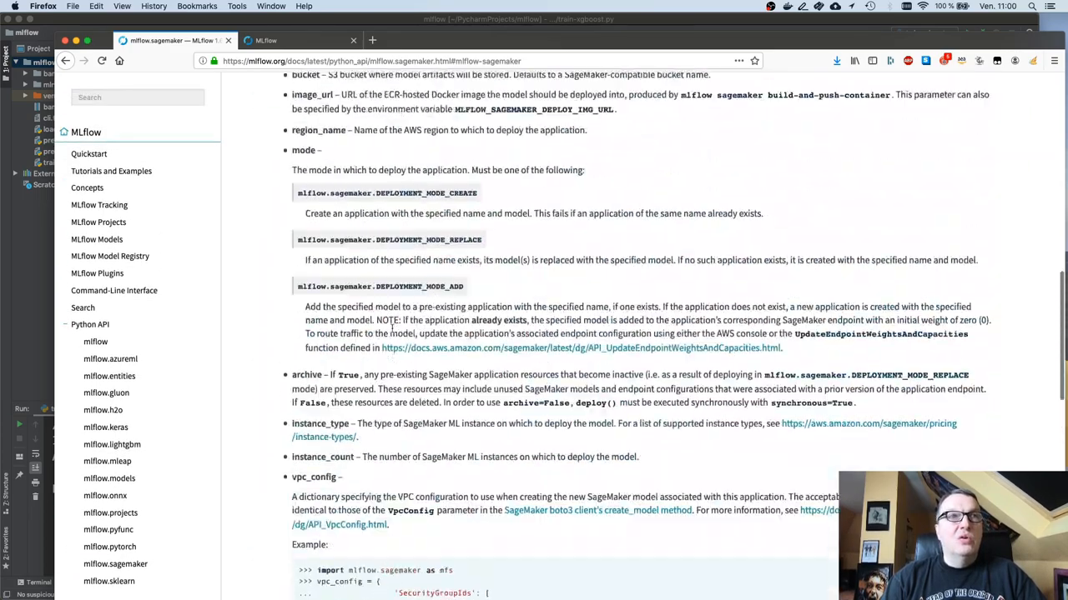
{"action": "scroll", "scroll_direction": "up", "scroll_amount": 3}
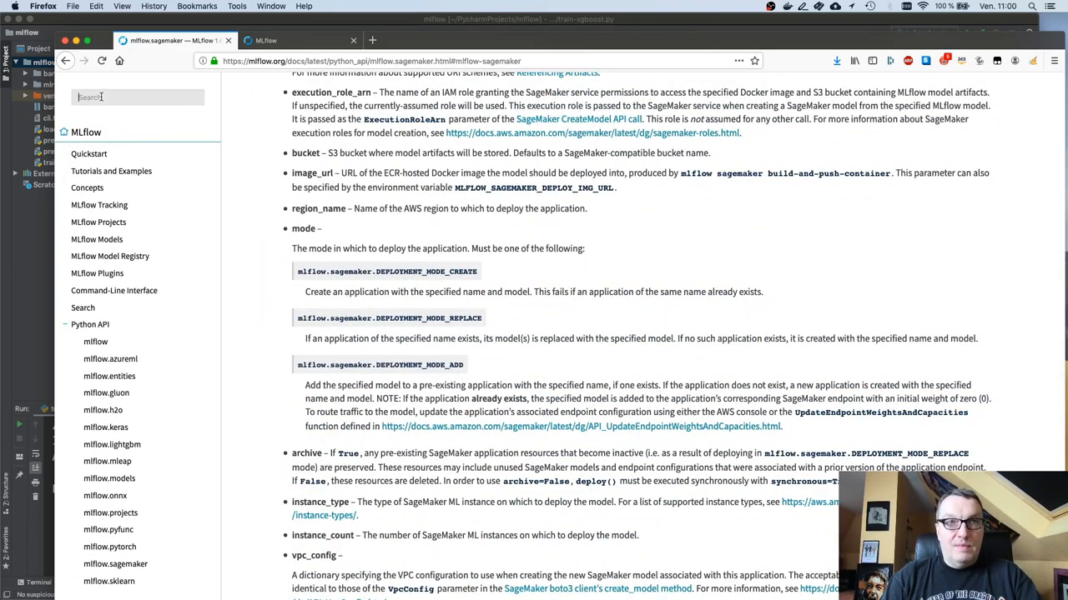
{"action": "left_click", "coordinate": [114, 290]}
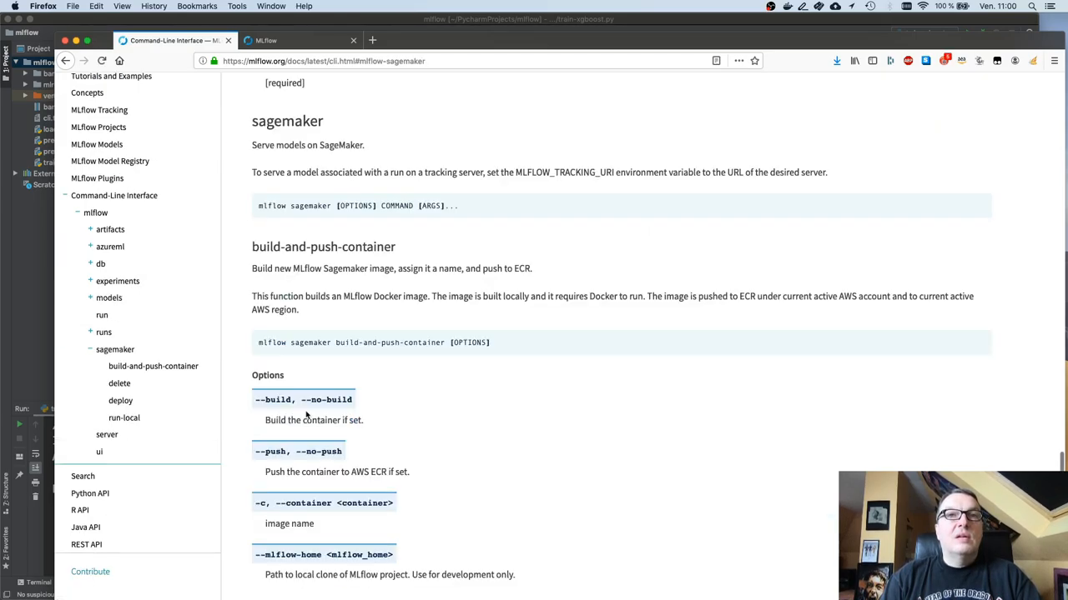
{"action": "scroll", "scroll_direction": "down", "scroll_amount": 3}
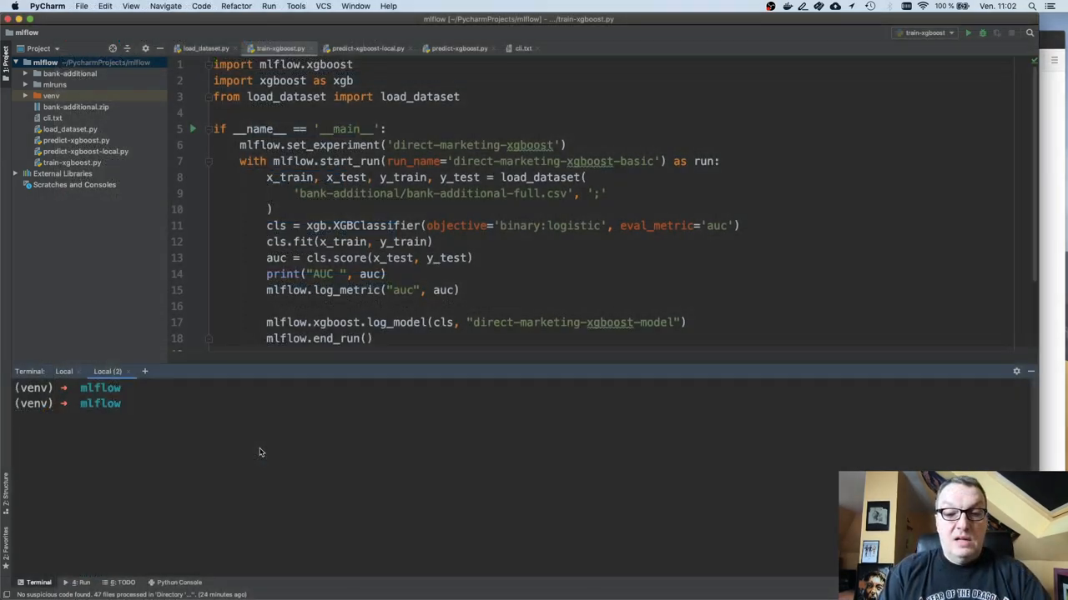
- Run 'mlflow sagemaker --help' to list the sagemaker subcommands
{"action": "type", "text": "mlflow sagem"}
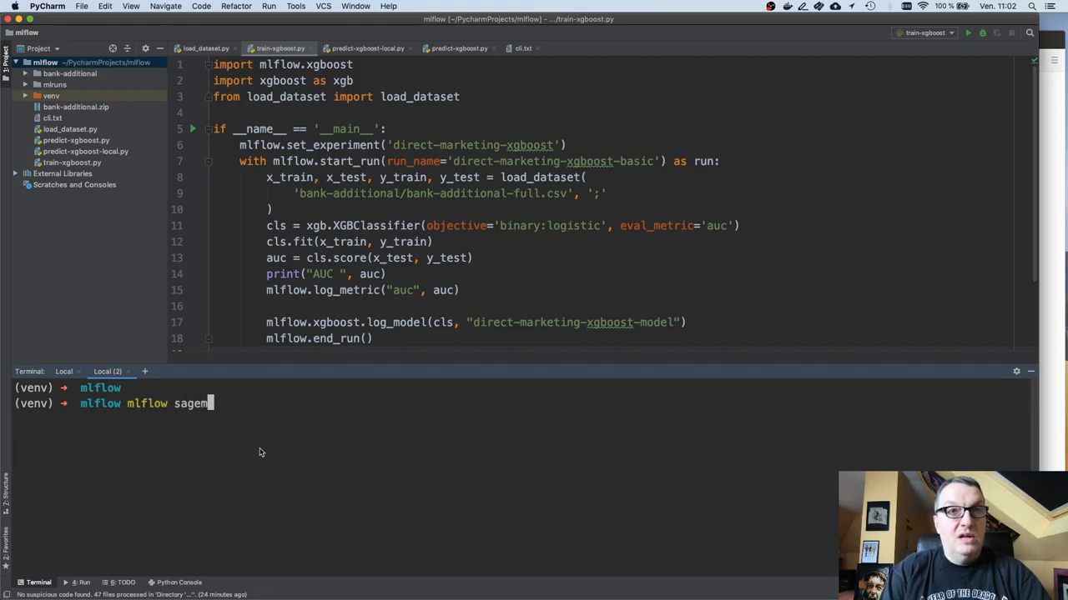
{"action": "type", "text": "aker --help"}
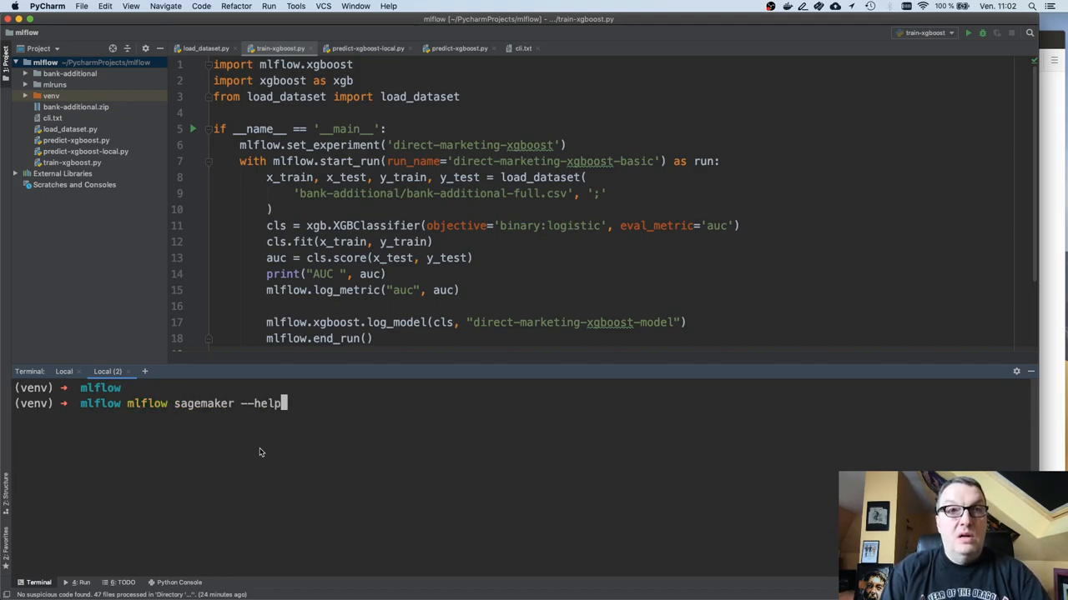
{"action": "key", "text": "enter"}
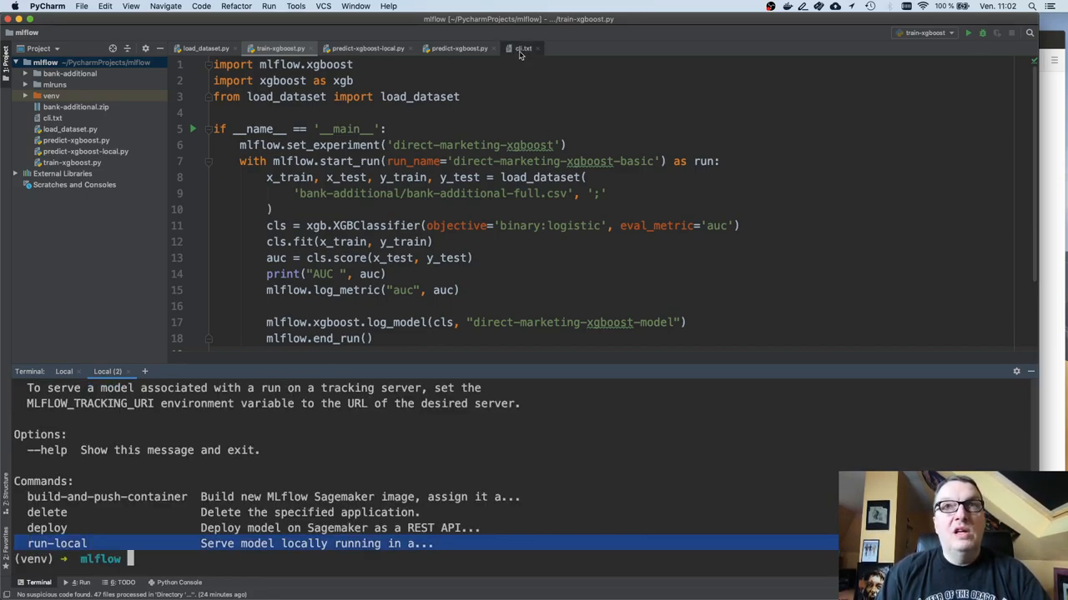
- Pick out the run-local serving command from the cli.txt notes
{"action": "left_click", "coordinate": [523, 48]}
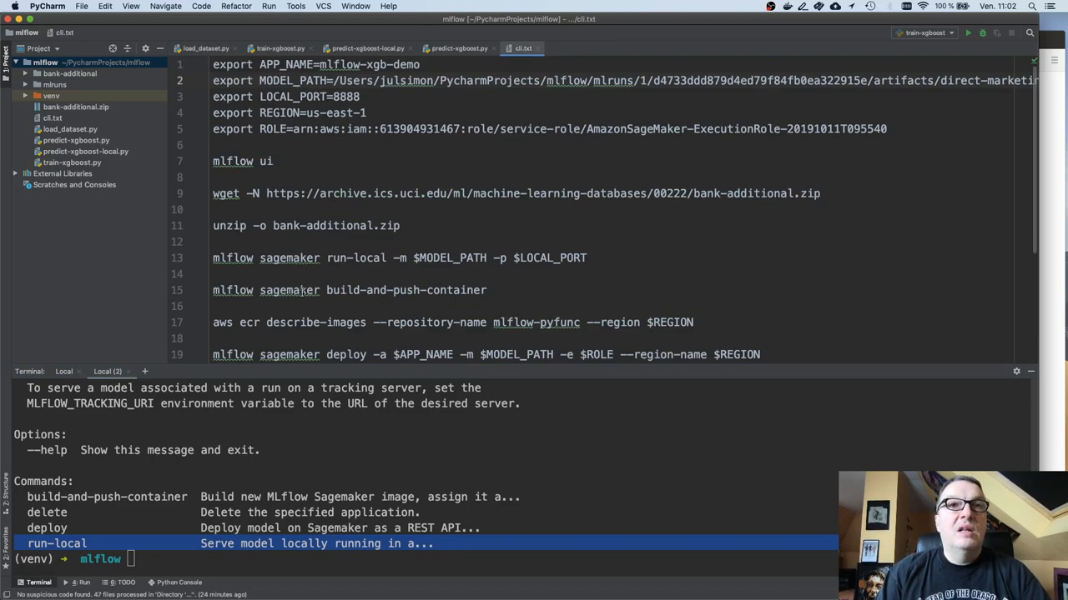
{"action": "scroll", "scroll_direction": "down", "scroll_amount": 3}
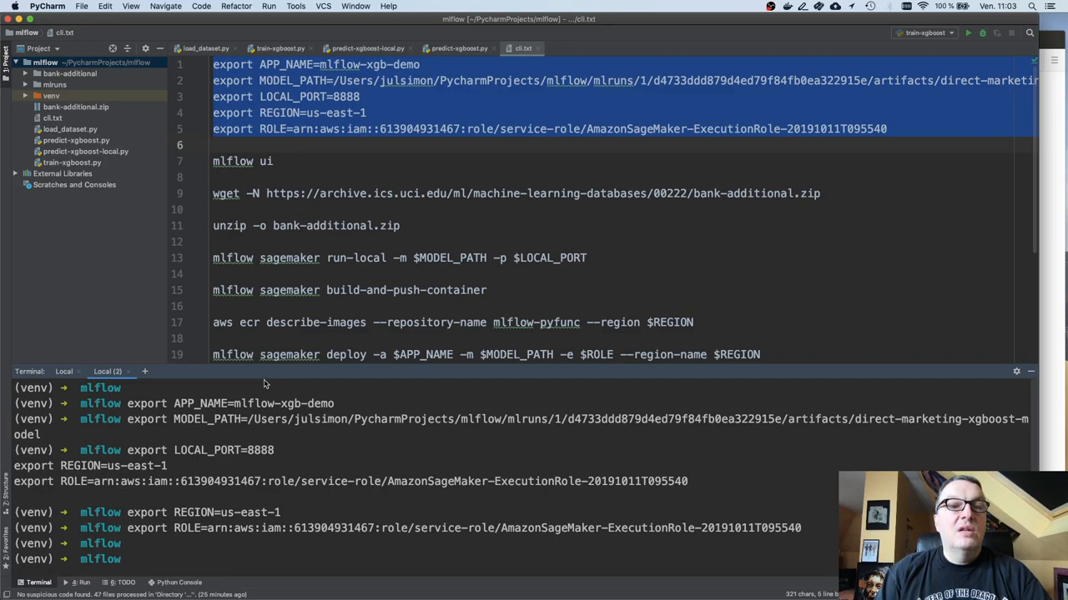
{"action": "mouse_move", "coordinate": [331, 432]}
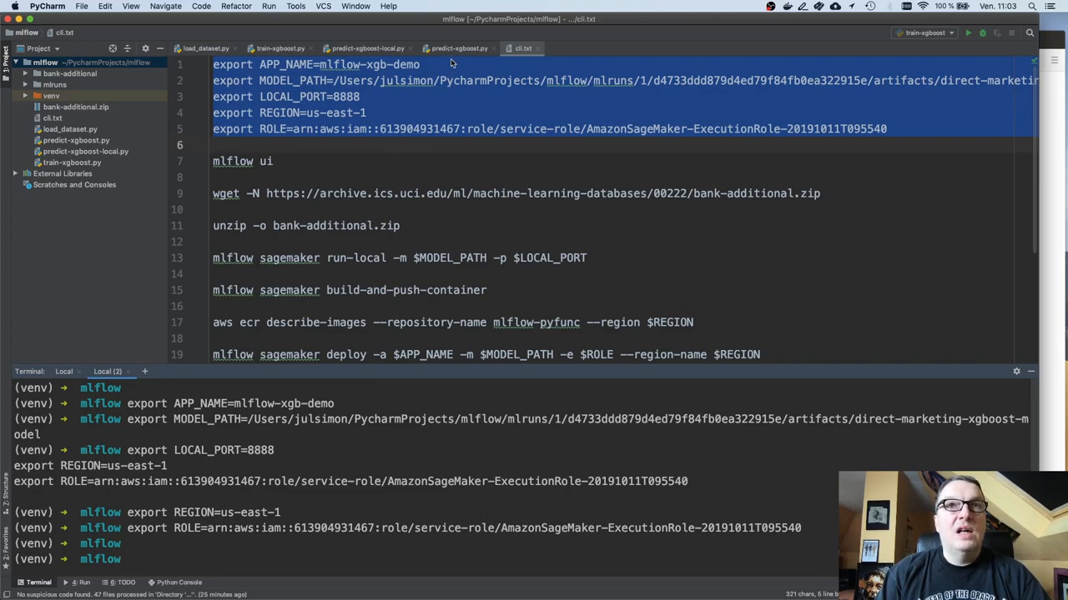
{"action": "double_click", "coordinate": [289, 258]}
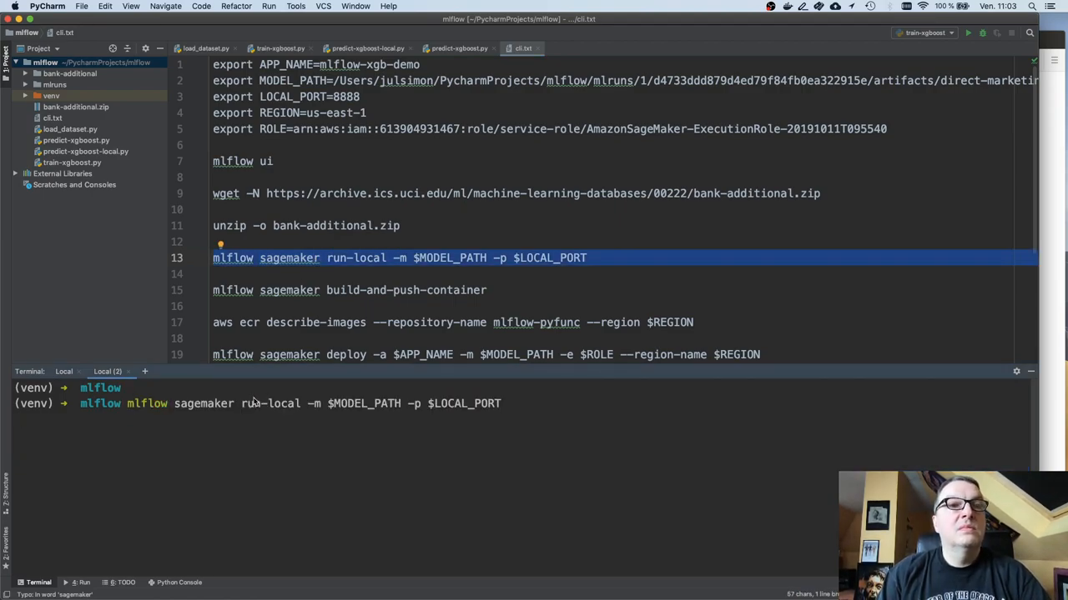
- Launch 'mlflow sagemaker run-local' to serve the model in Docker on port 8888
{"action": "key", "text": "enter"}
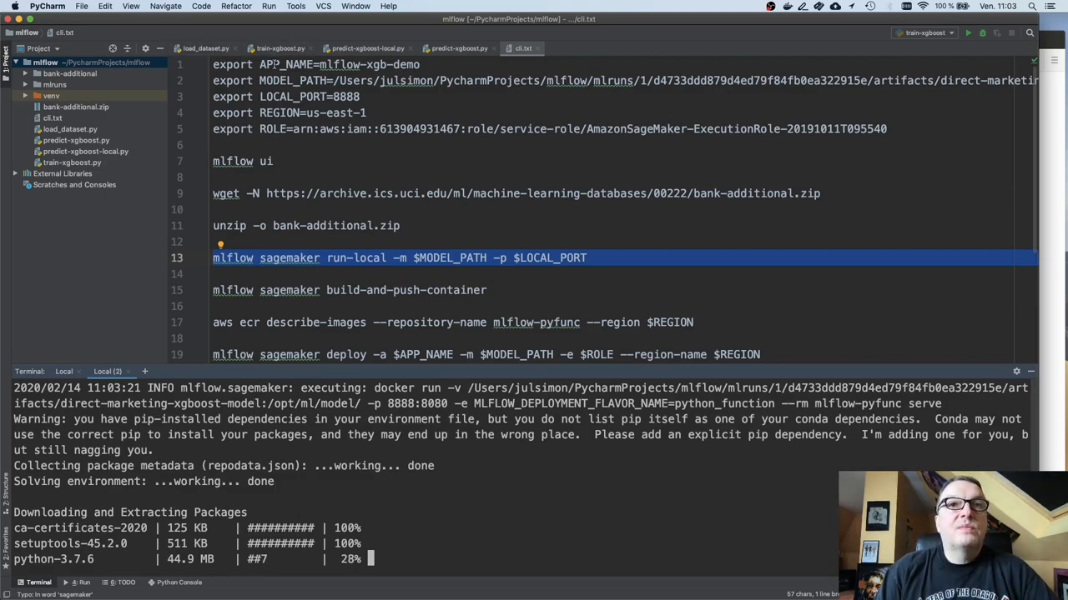
{"action": "left_click", "coordinate": [280, 47]}
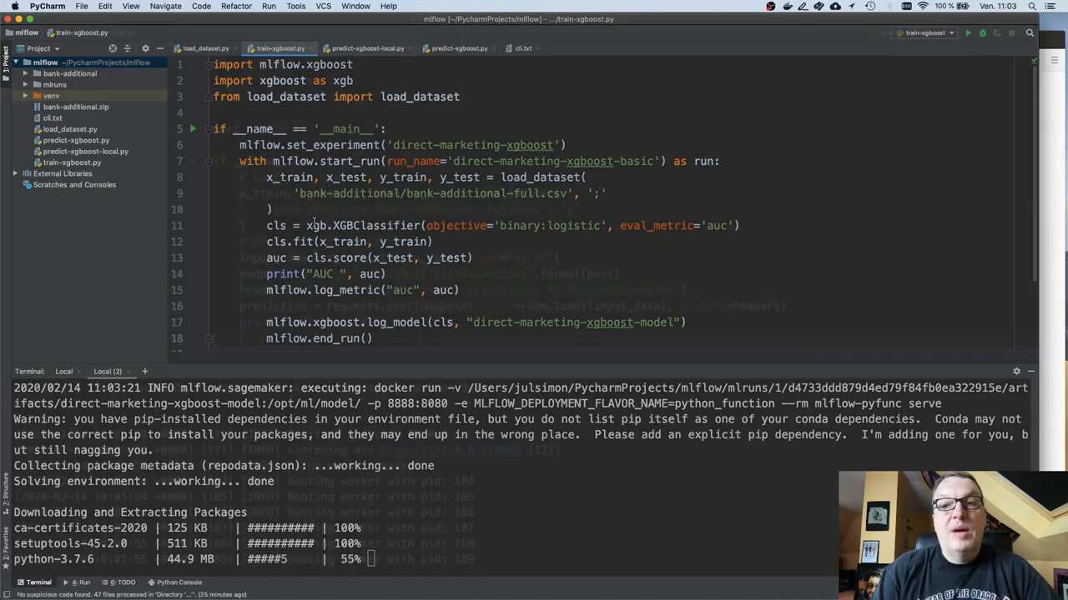
- Run predict-xgboost-local.py against the local server for ten test-sample prediction probabilities
{"action": "left_click", "coordinate": [367, 48]}
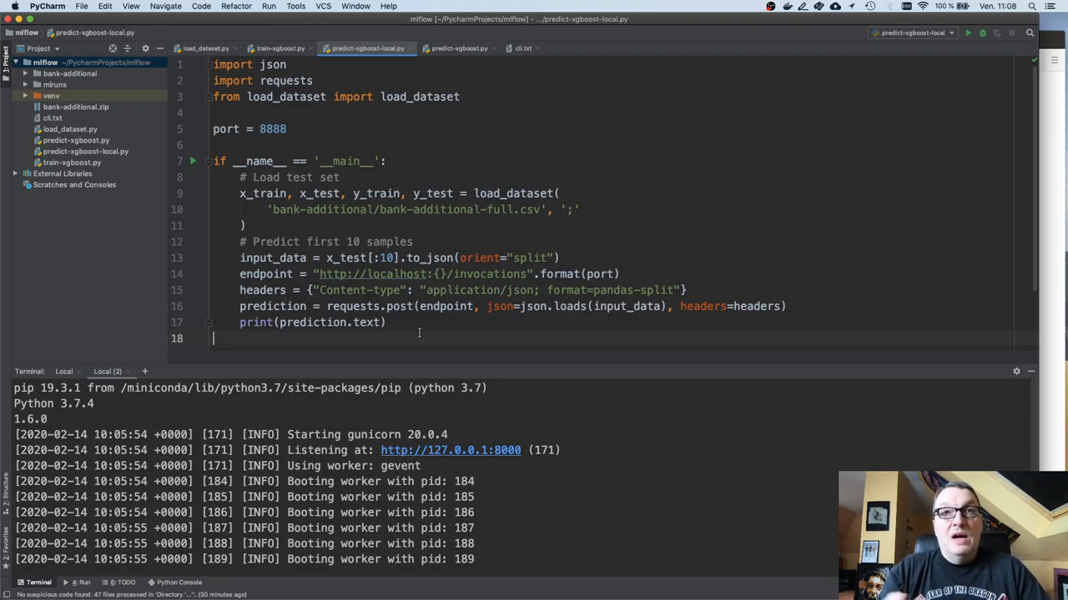
{"action": "double_click", "coordinate": [392, 210]}
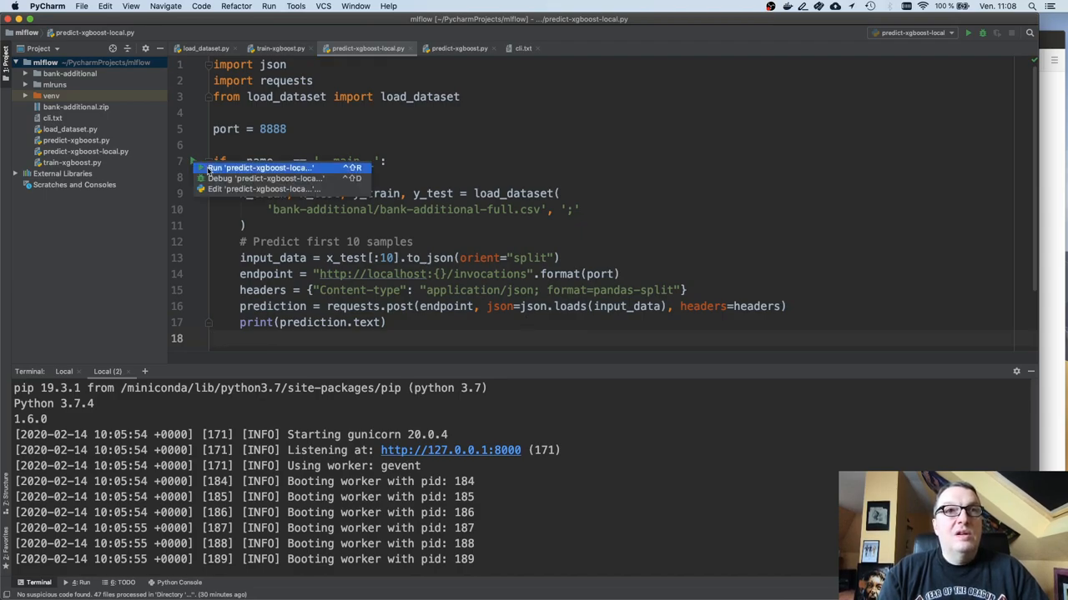
{"action": "left_click", "coordinate": [260, 167]}
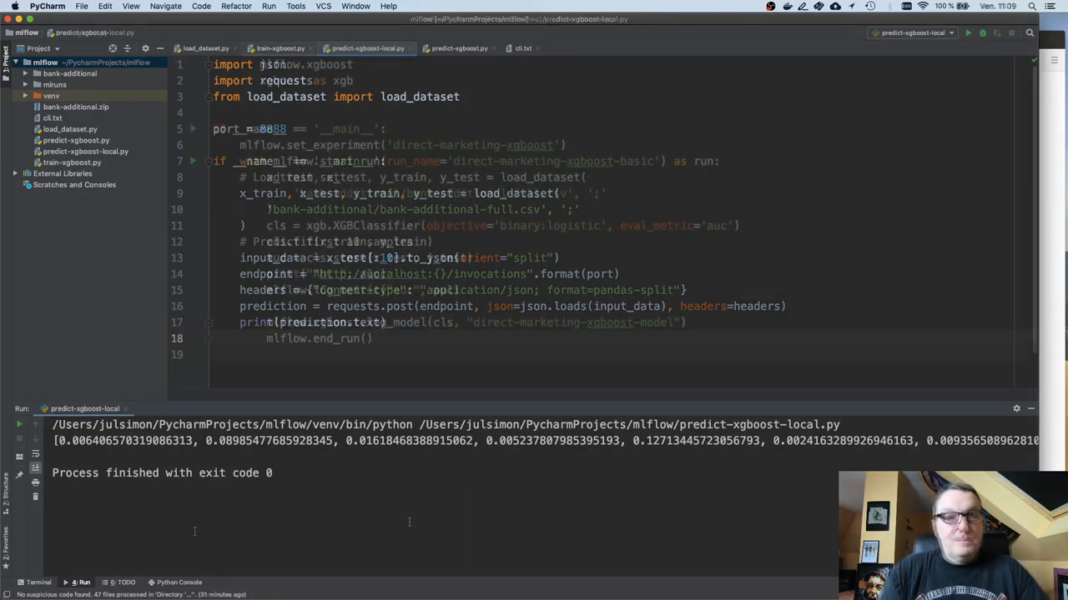
{"action": "left_click", "coordinate": [279, 47]}
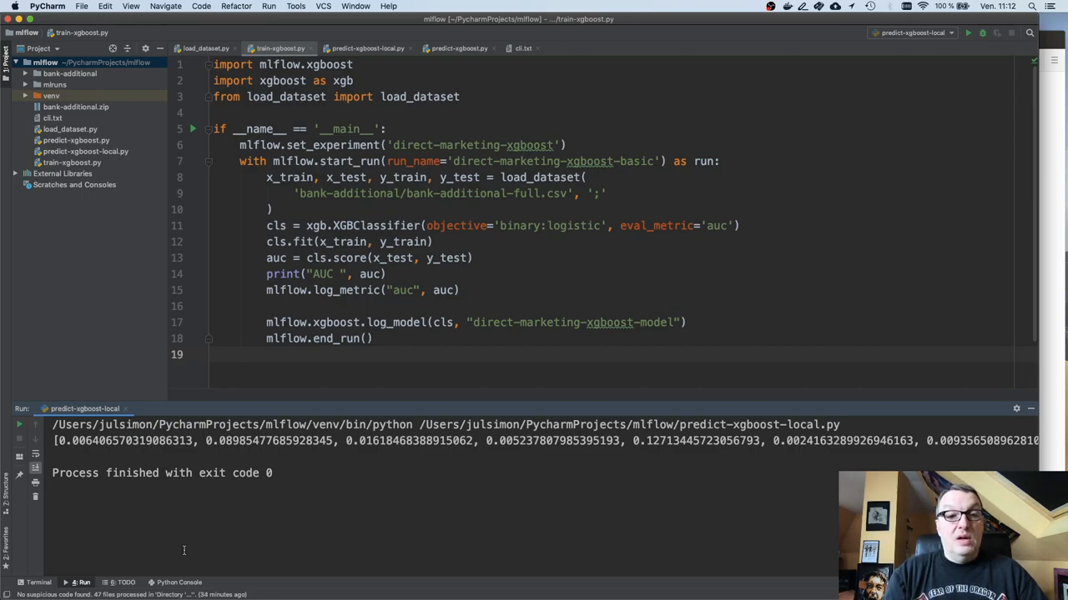
{"action": "mouse_move", "coordinate": [259, 535]}
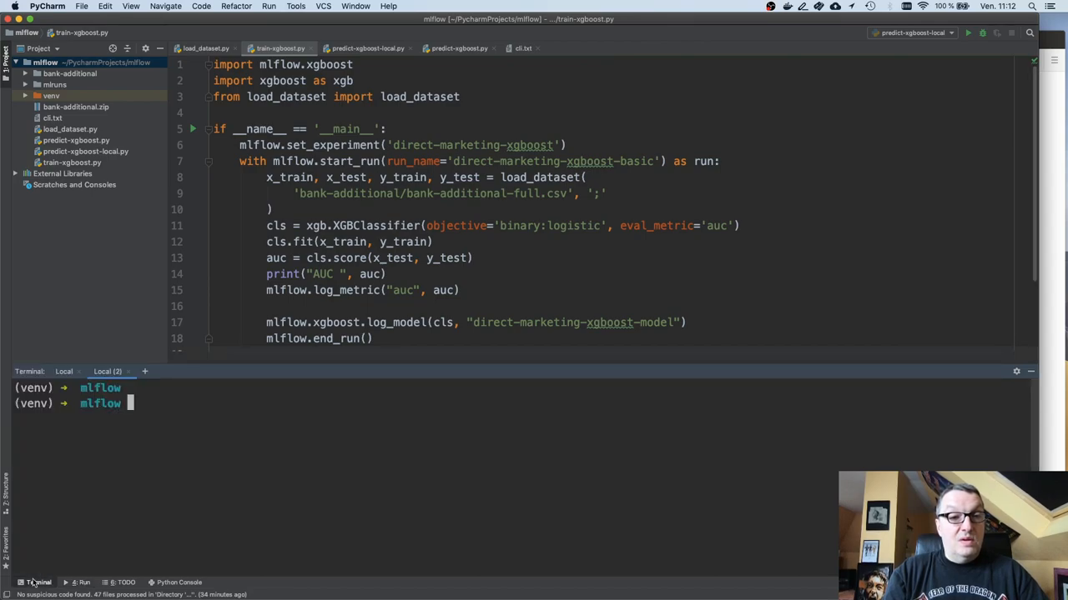
{"action": "mouse_move", "coordinate": [154, 533]}
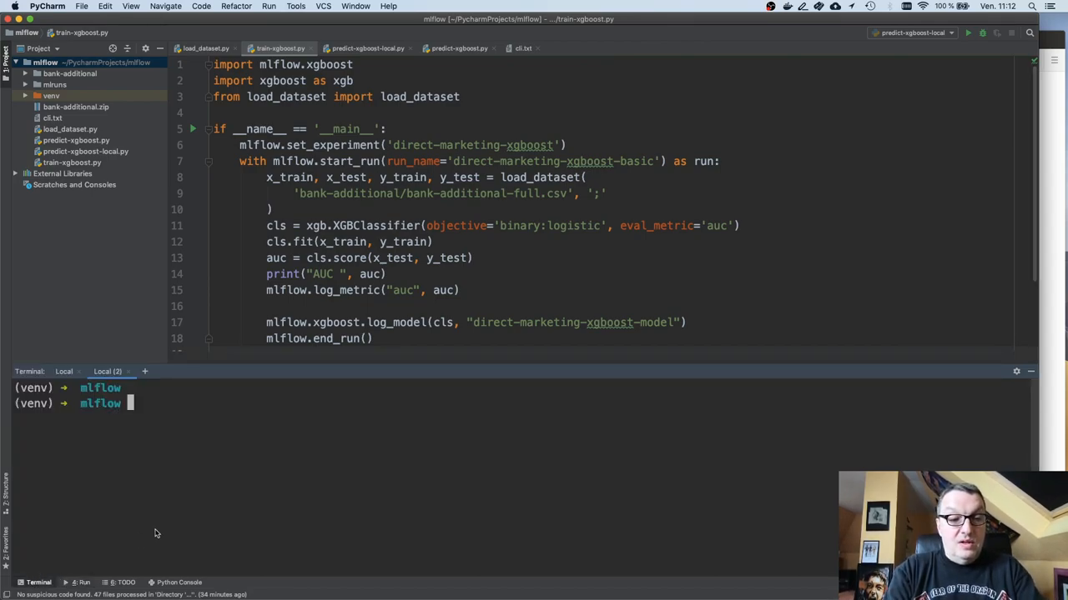
- Run 'mlflow sagemaker build-and-push-container' to push the 1.6.0 serving image
{"action": "type", "text": "mlflow sagemaker build-and-push-container"}
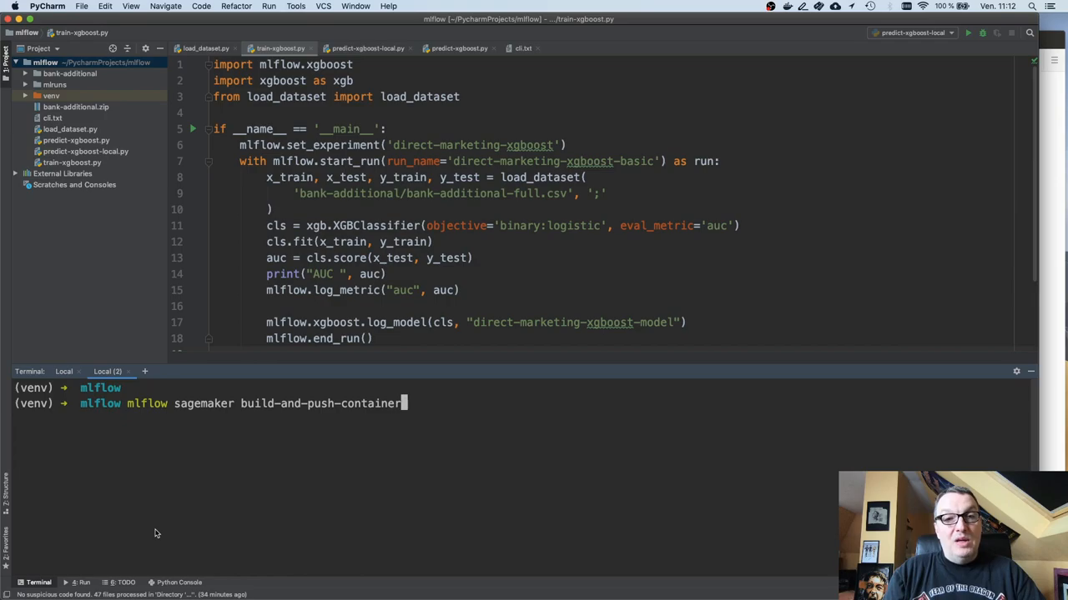
{"action": "key", "text": "enter"}
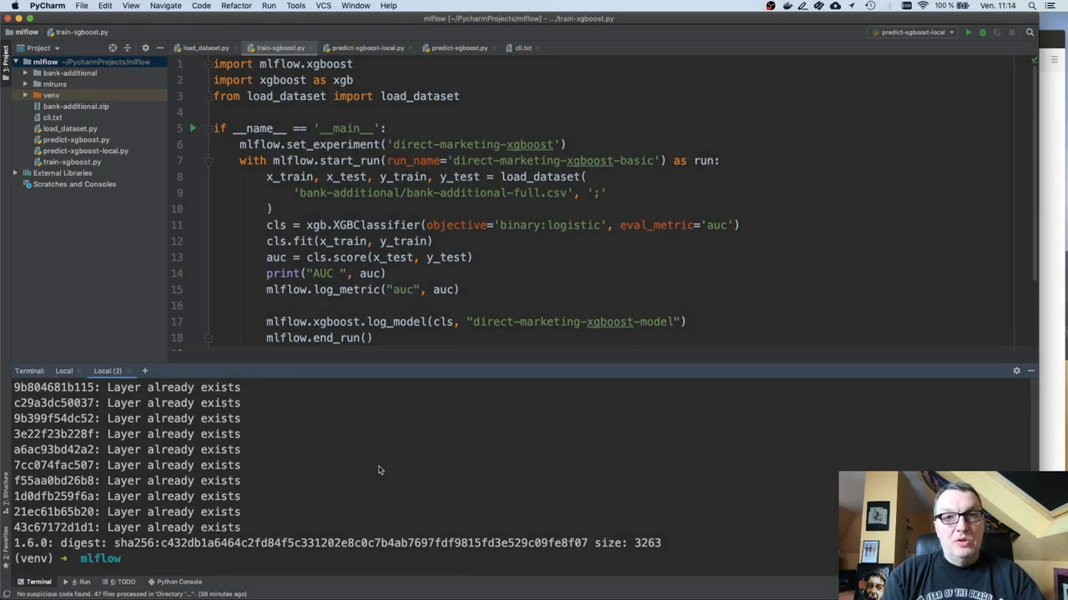
- Check the mlflow-pyfunc repository's 1.6.0 image with aws ecr describe-images, then reopen cli.txt
{"action": "type", "text": "aws ecr describe-images --repository-name mlflow-pyfunc --region $REGION"}
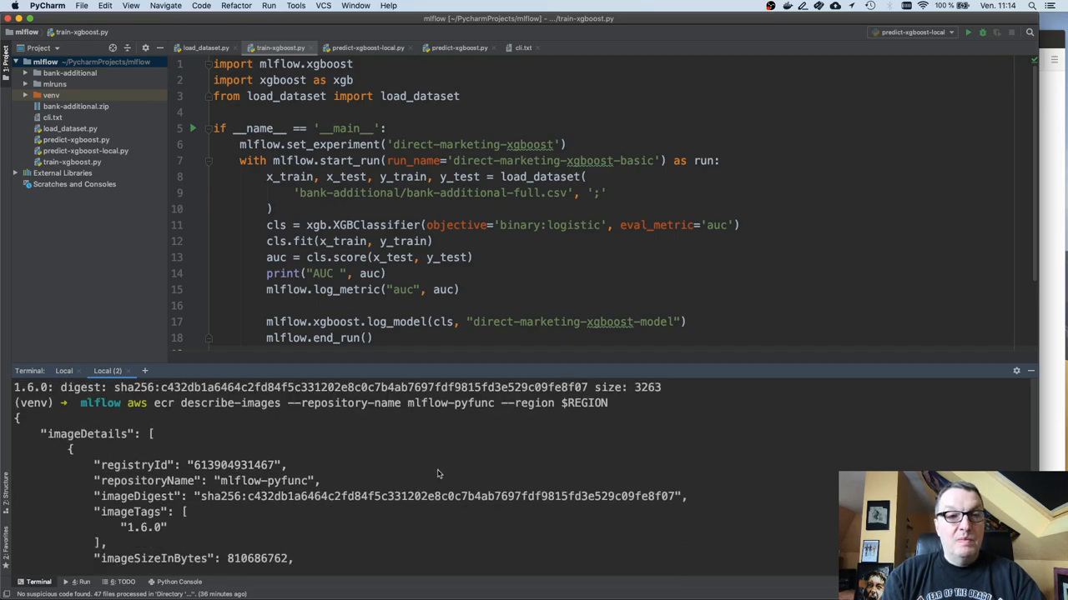
{"action": "double_click", "coordinate": [263, 480]}
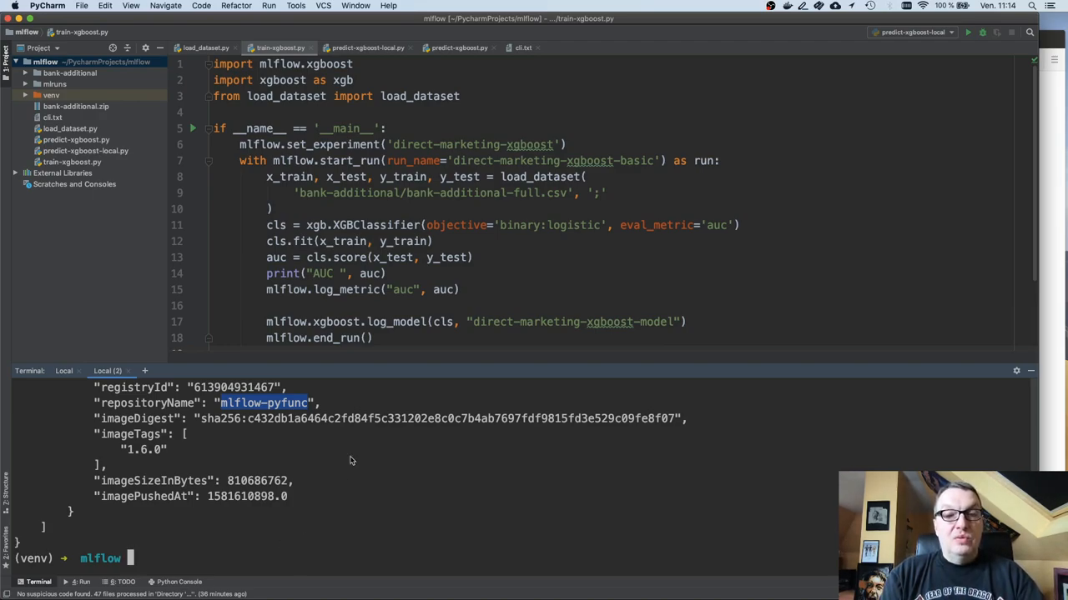
{"action": "left_click", "coordinate": [523, 47]}
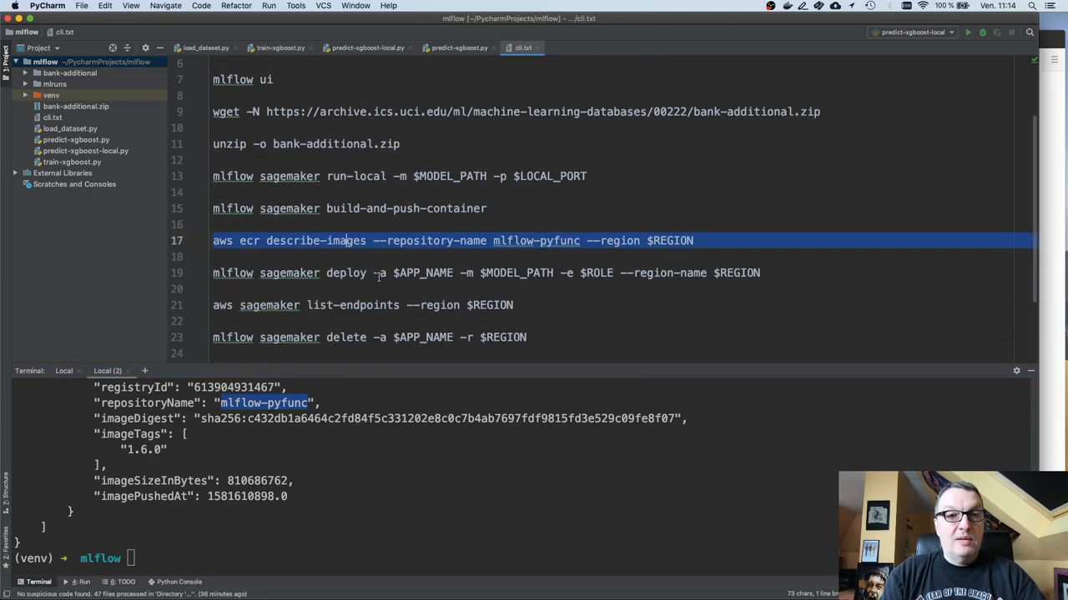
- Select the 'mlflow sagemaker deploy' command line in cli.txt
{"action": "left_click", "coordinate": [380, 273]}
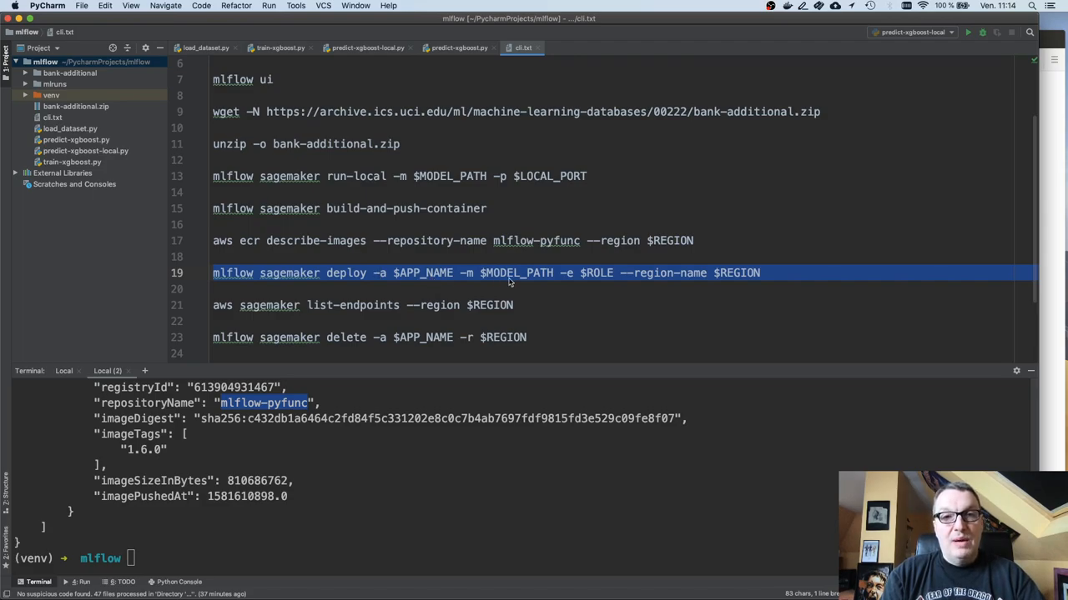
{"action": "mouse_move", "coordinate": [590, 283]}
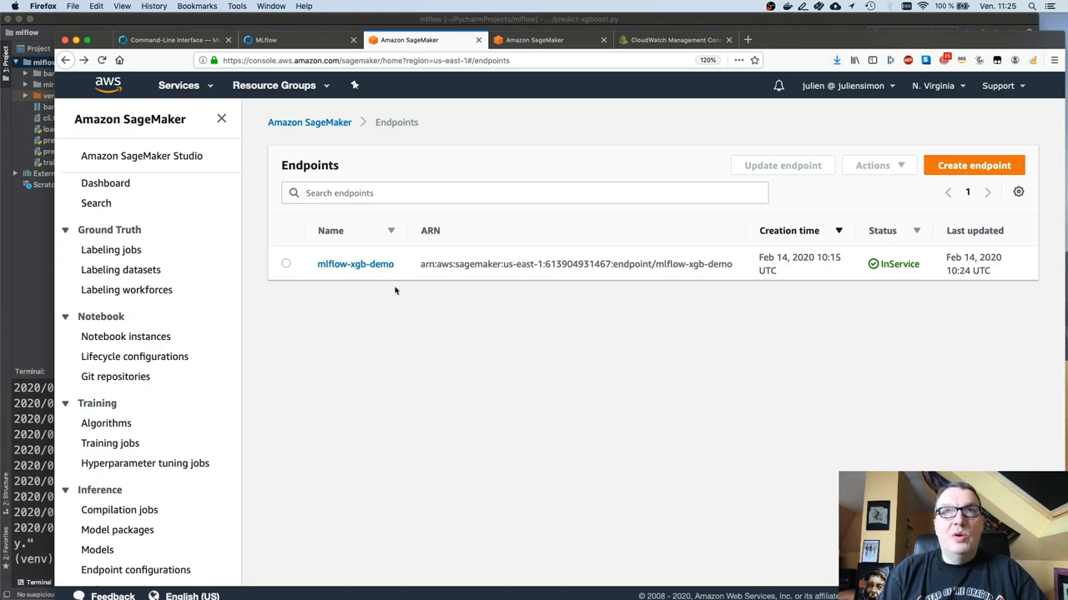
- Inspect the mlflow-xgb-demo endpoint (InService, ml.m4.xlarge variant) and open its CloudWatch logs
{"action": "left_click", "coordinate": [354, 263]}
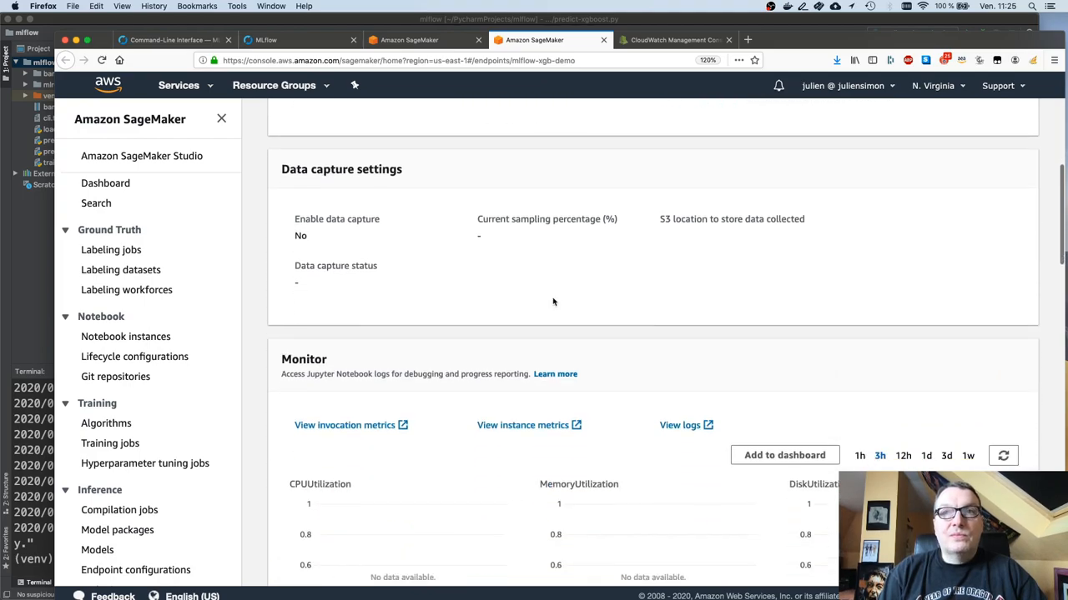
{"action": "scroll", "scroll_direction": "down", "scroll_amount": 3}
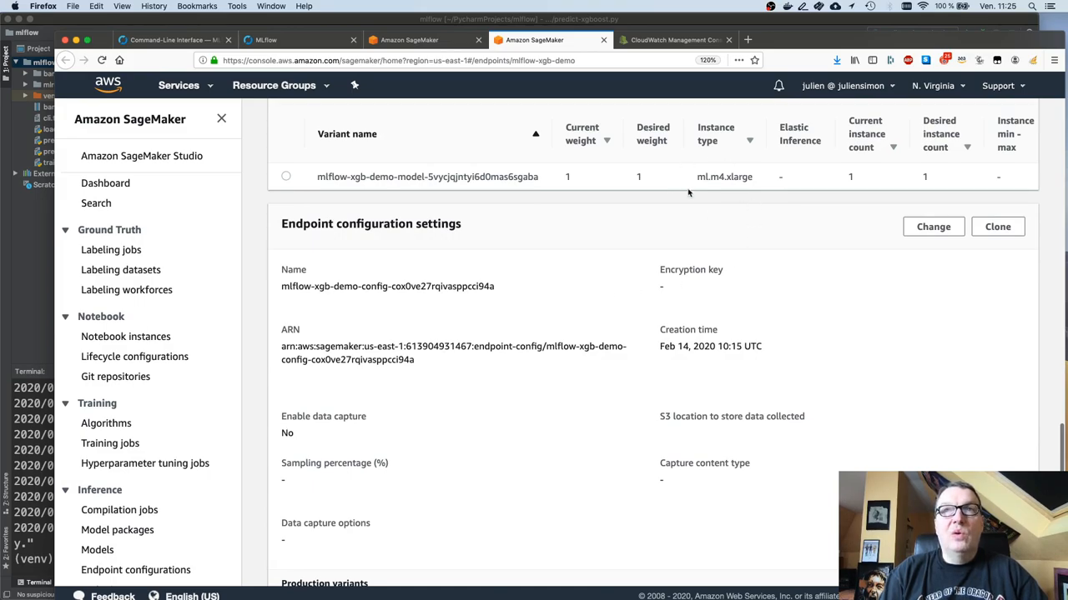
{"action": "mouse_move", "coordinate": [746, 186]}
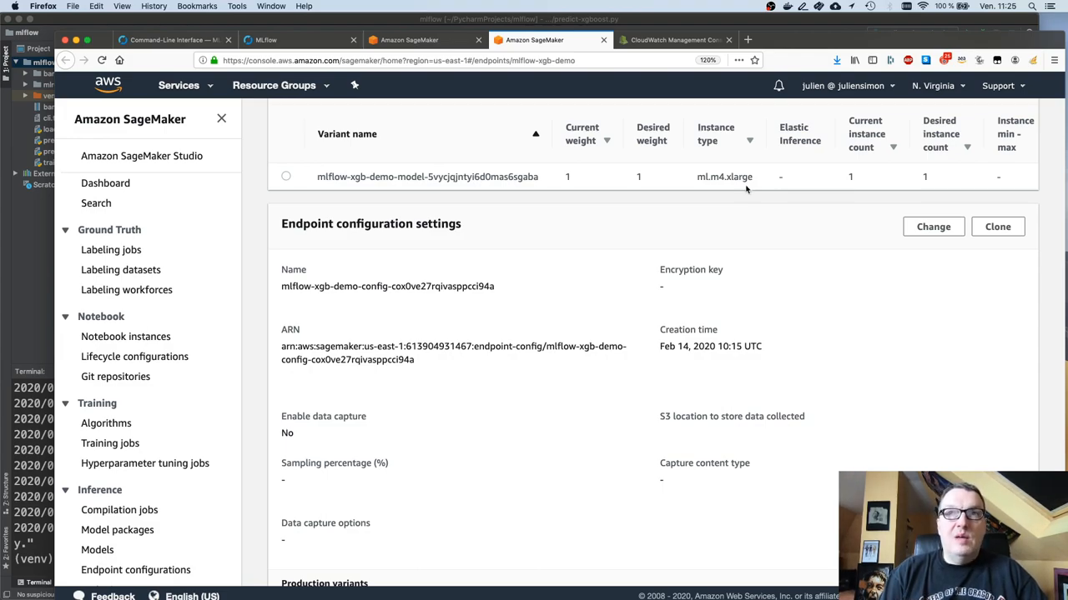
{"action": "scroll", "scroll_direction": "down", "scroll_amount": 3}
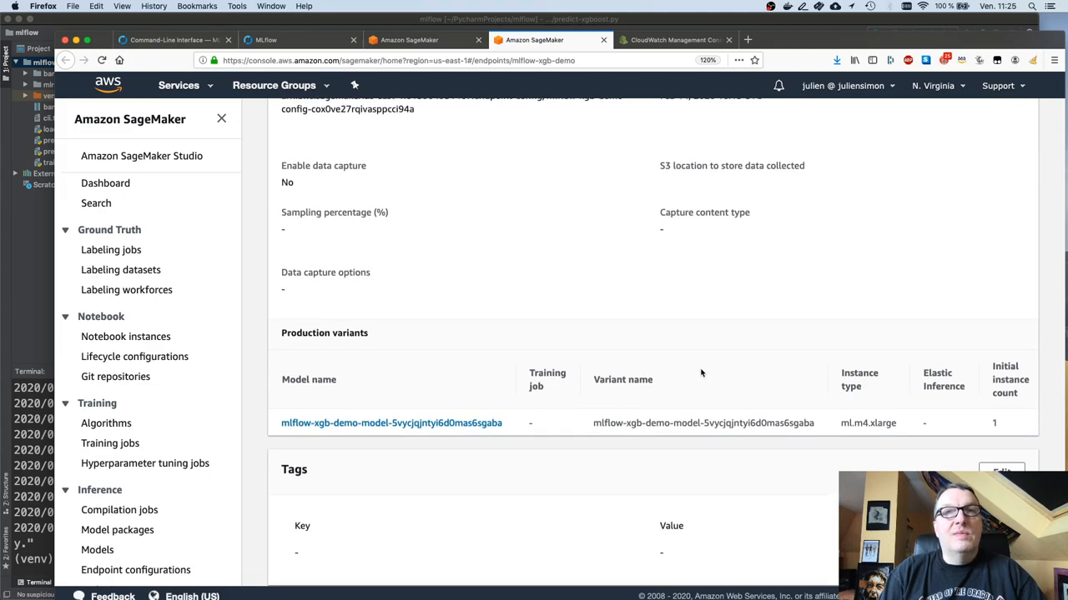
{"action": "left_click", "coordinate": [671, 39]}
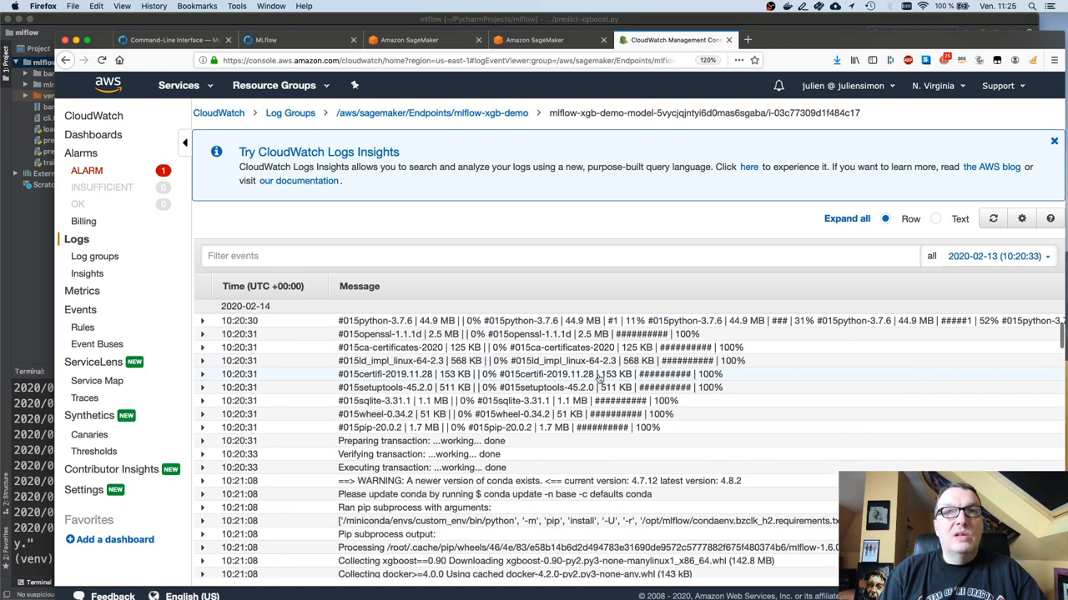
- Scroll the container log to gunicorn booting workers and repeated 200 pings, then return to PyCharm
{"action": "scroll", "scroll_direction": "down", "scroll_amount": 3}
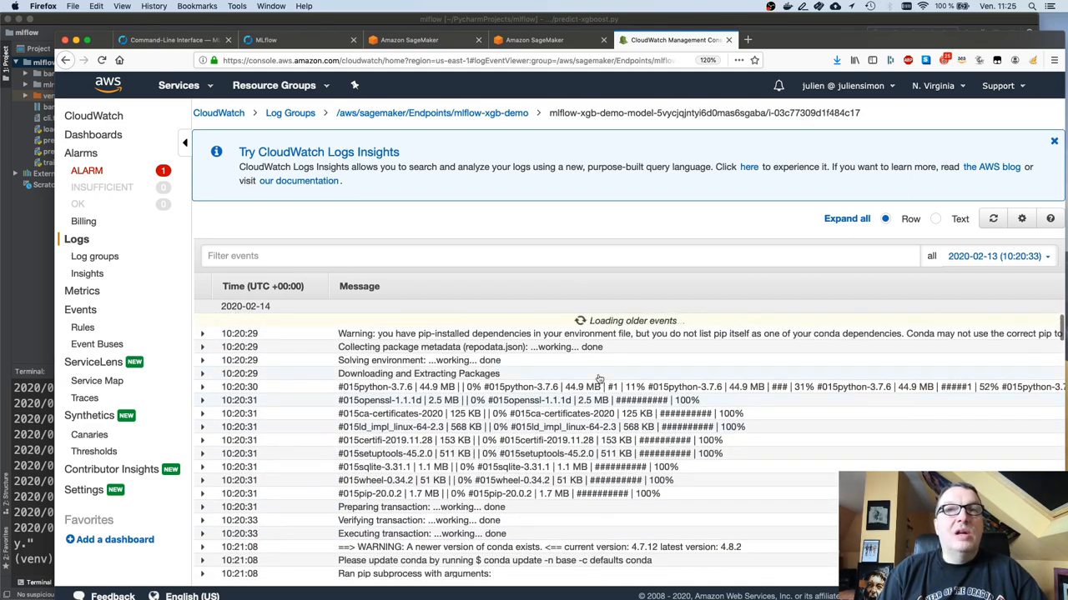
{"action": "scroll", "scroll_direction": "down", "scroll_amount": 3}
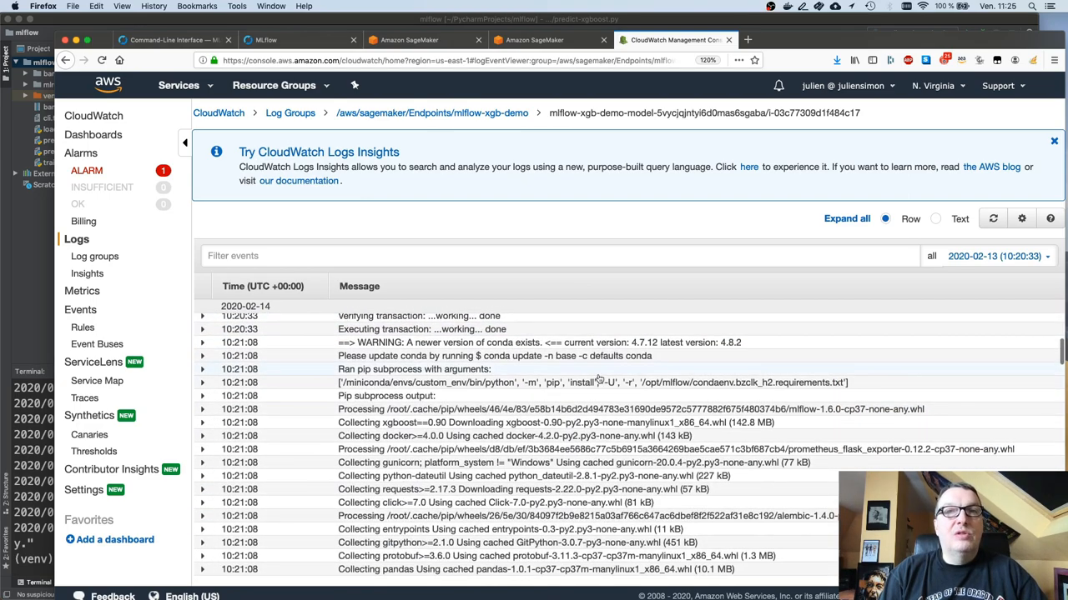
{"action": "scroll", "scroll_direction": "down", "scroll_amount": 3}
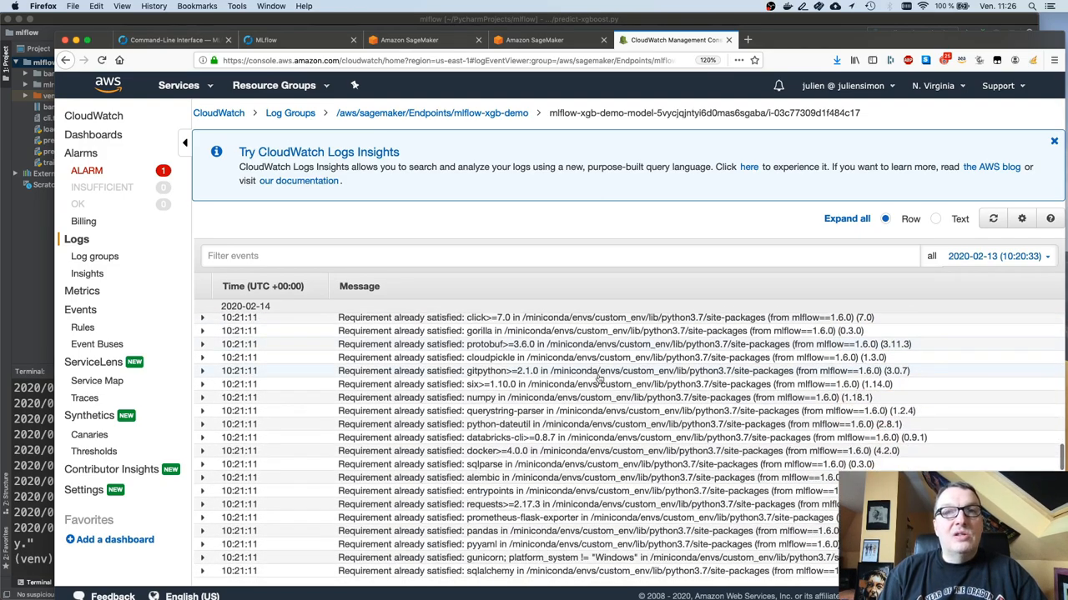
{"action": "scroll", "scroll_direction": "down", "scroll_amount": 3}
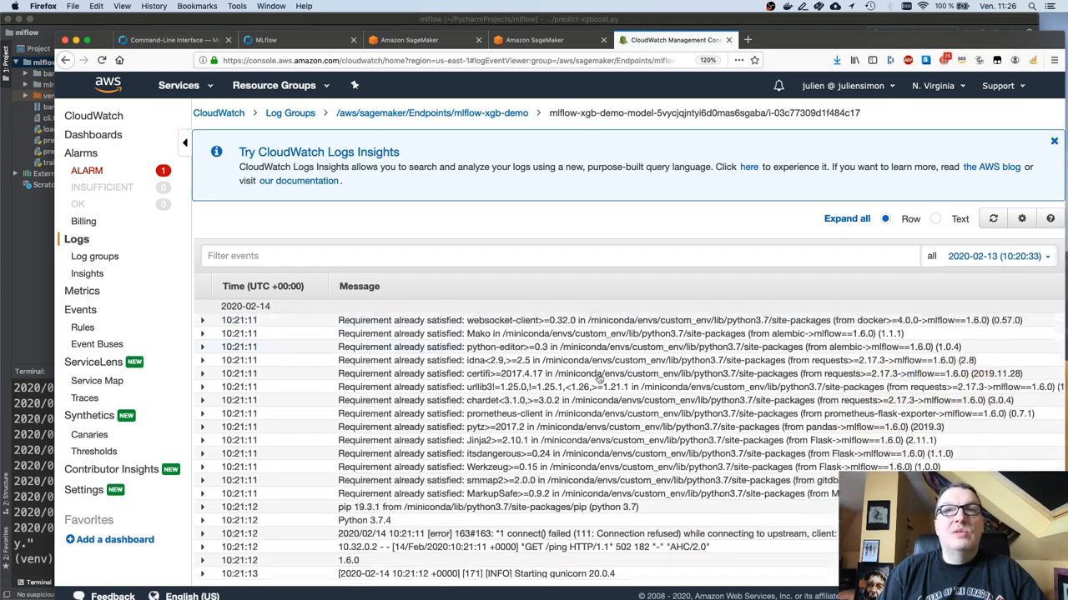
{"action": "scroll", "scroll_direction": "down", "scroll_amount": 3}
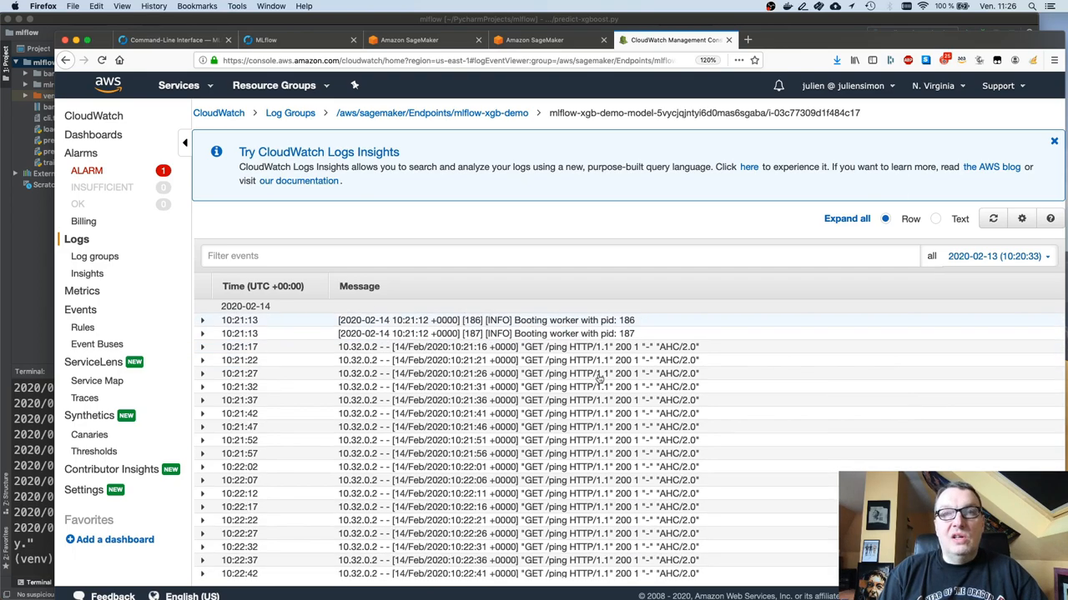
{"action": "scroll", "scroll_direction": "down", "scroll_amount": 3}
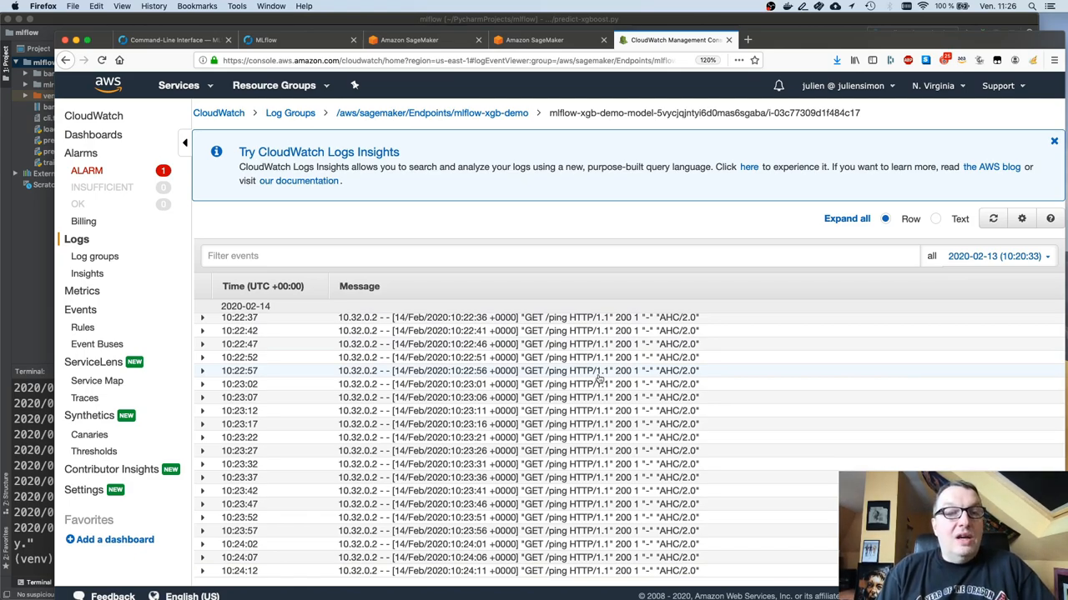
{"action": "key", "text": "cmd+tab"}
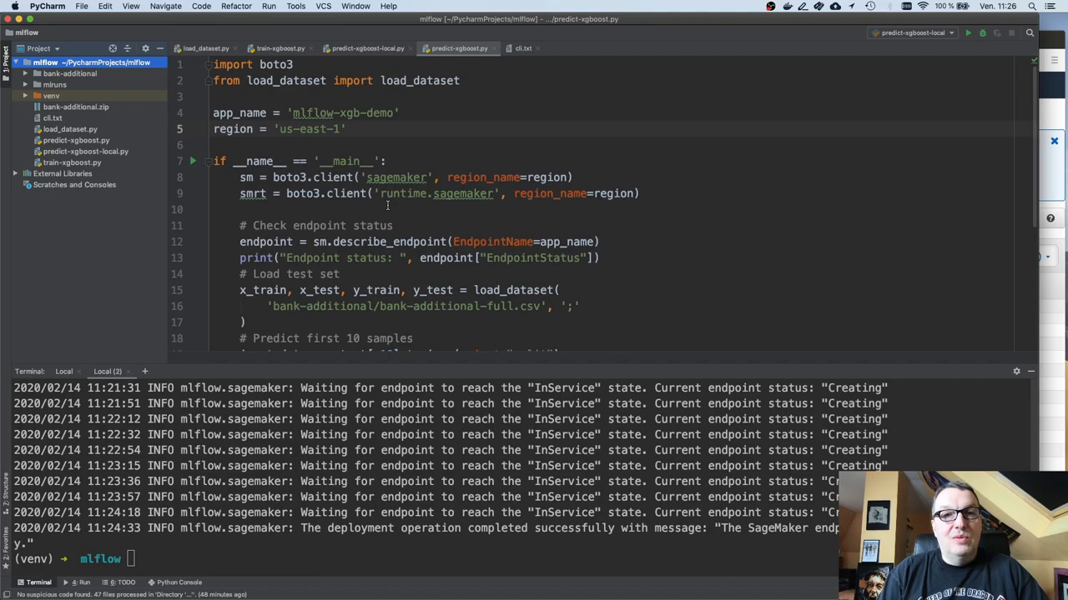
{"action": "mouse_move", "coordinate": [271, 177]}
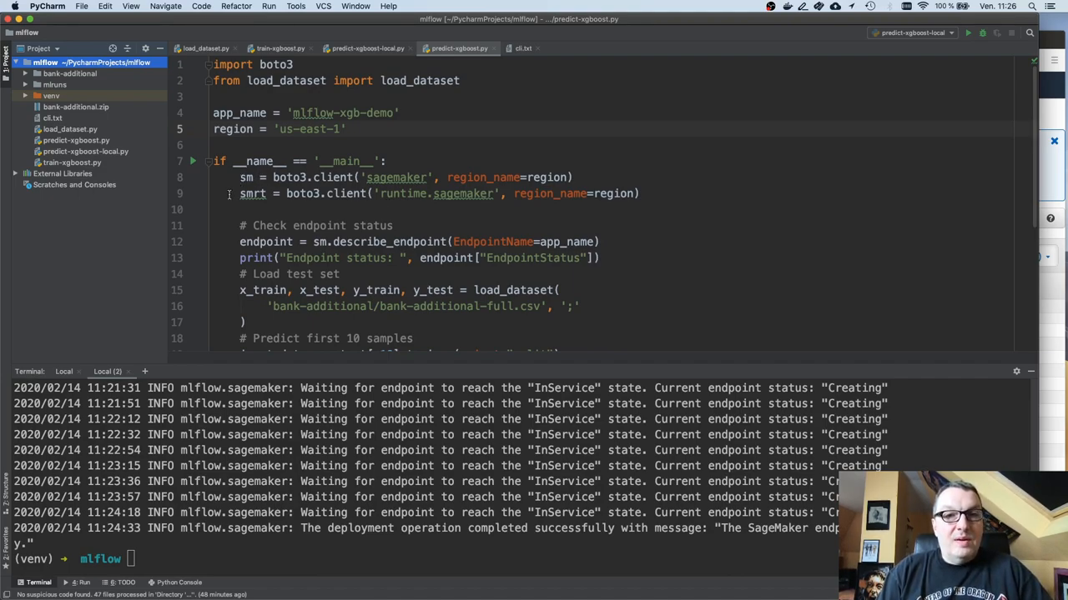
{"action": "scroll", "scroll_direction": "down", "scroll_amount": 3}
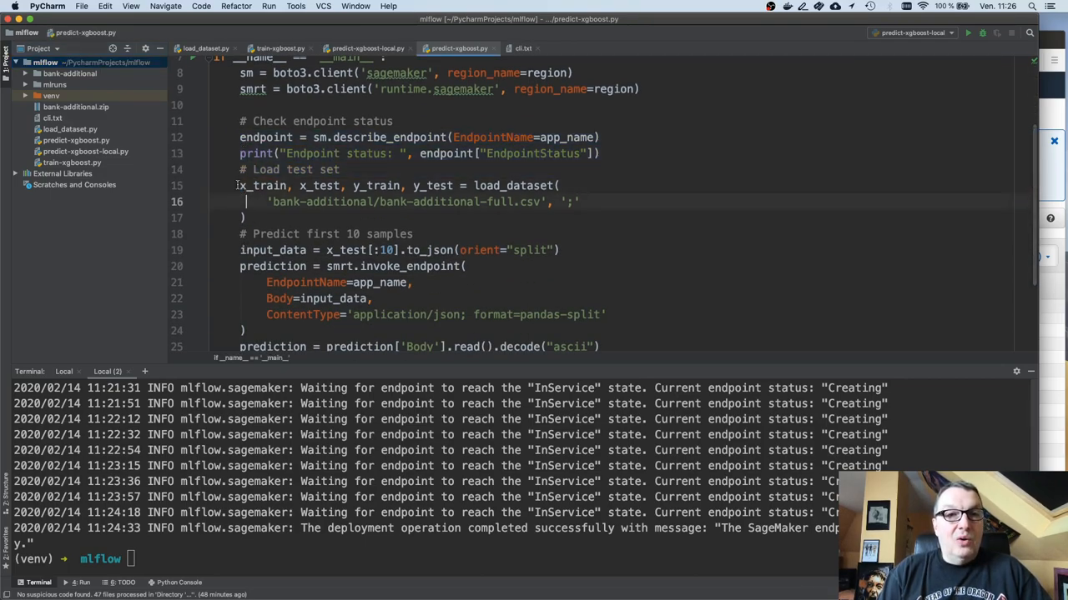
{"action": "left_click_drag", "start_coordinate": [239, 185], "coordinate": [245, 218]}
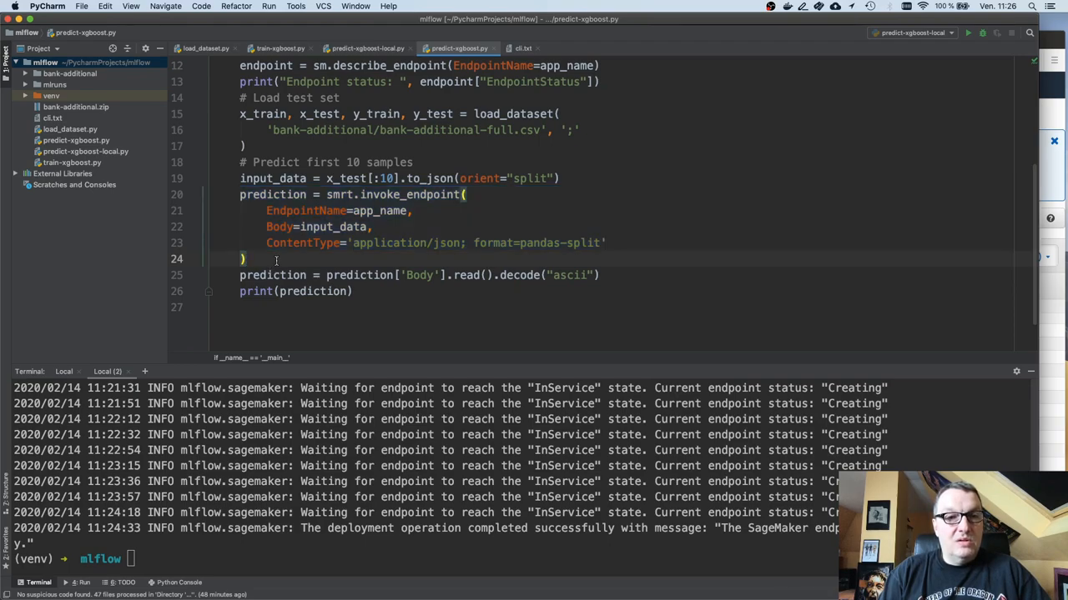
{"action": "scroll", "scroll_direction": "up", "scroll_amount": 3}
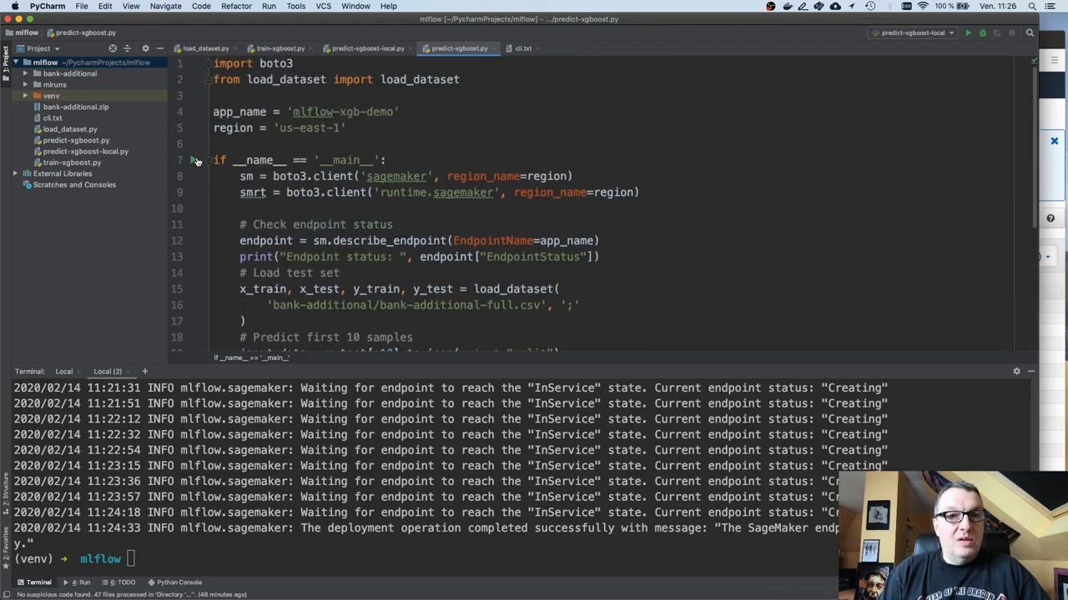
- Run predict-xgboost.py to confirm the endpoint is InService and print 10 prediction probabilities
{"action": "left_click", "coordinate": [968, 32]}
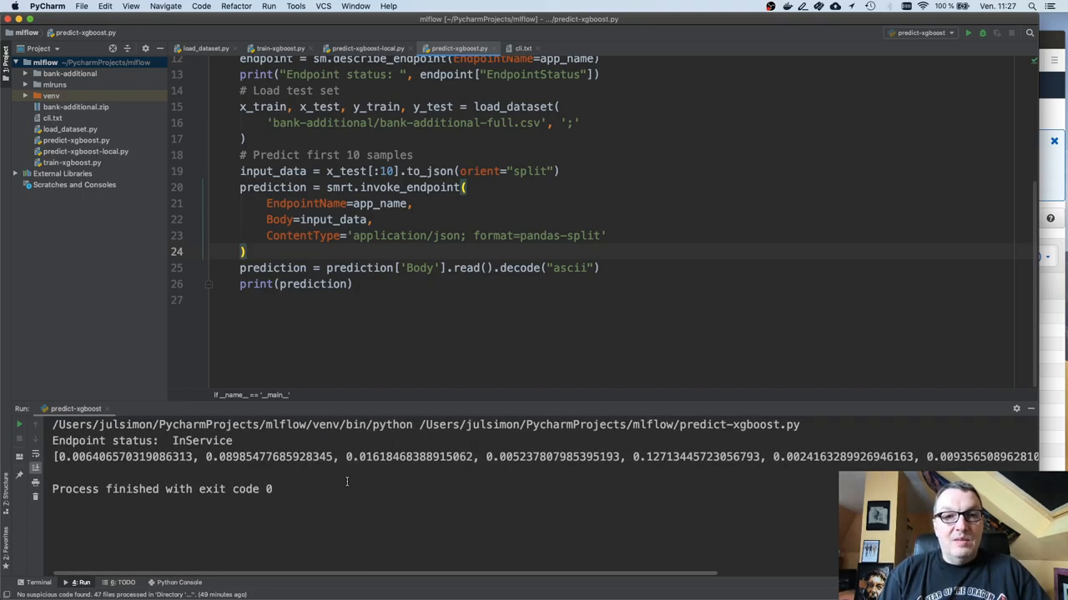
{"action": "mouse_move", "coordinate": [351, 487]}
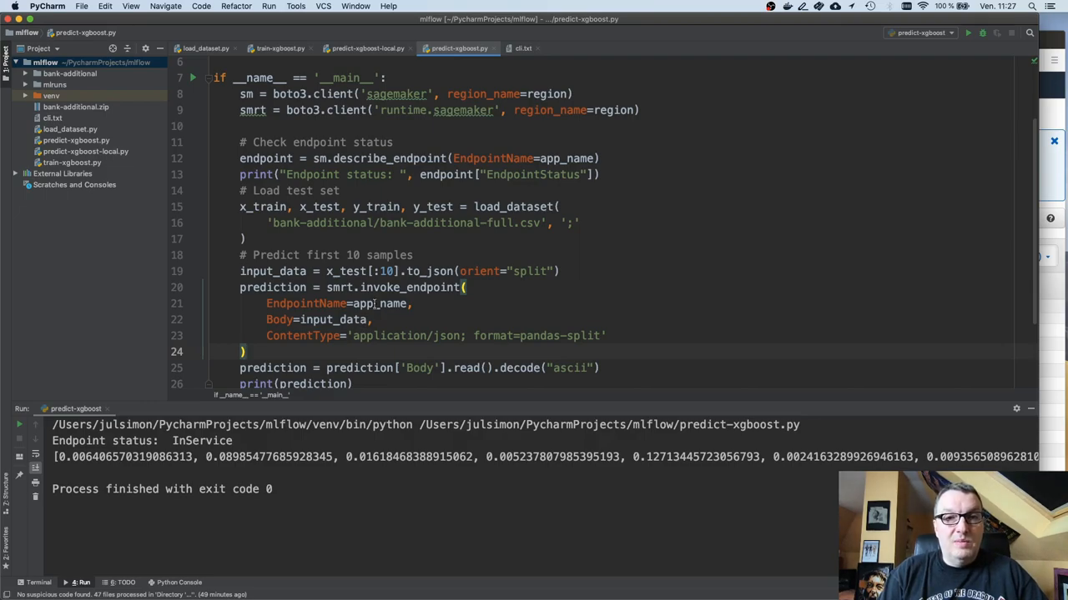
{"action": "mouse_move", "coordinate": [382, 302]}
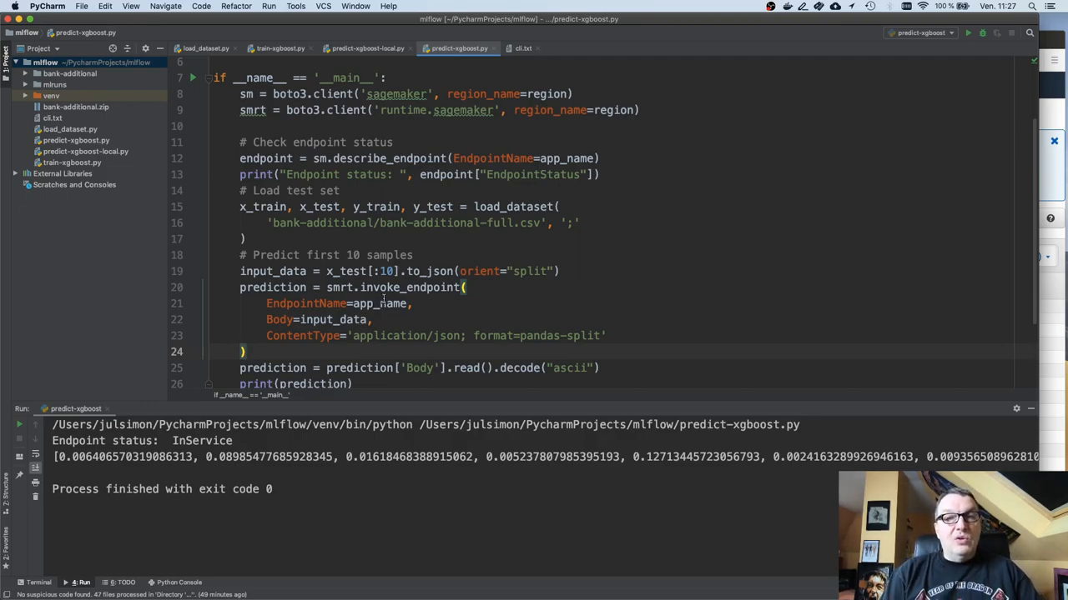